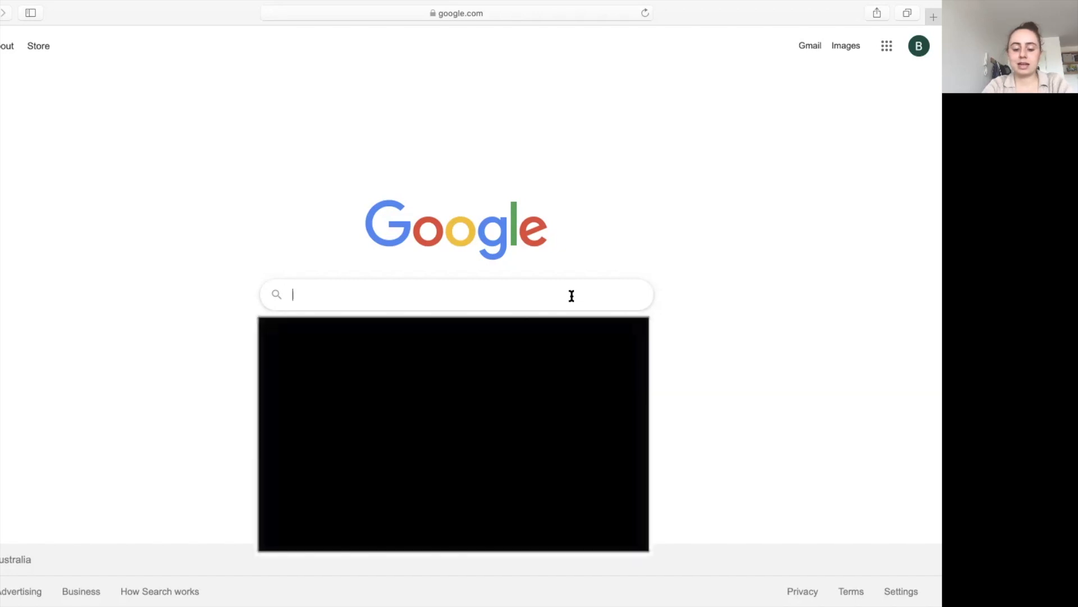
- Search Google for 'ANU PPE' and open the Bachelor of Politics, Philosophy and Economics result
type("ANU PPE")
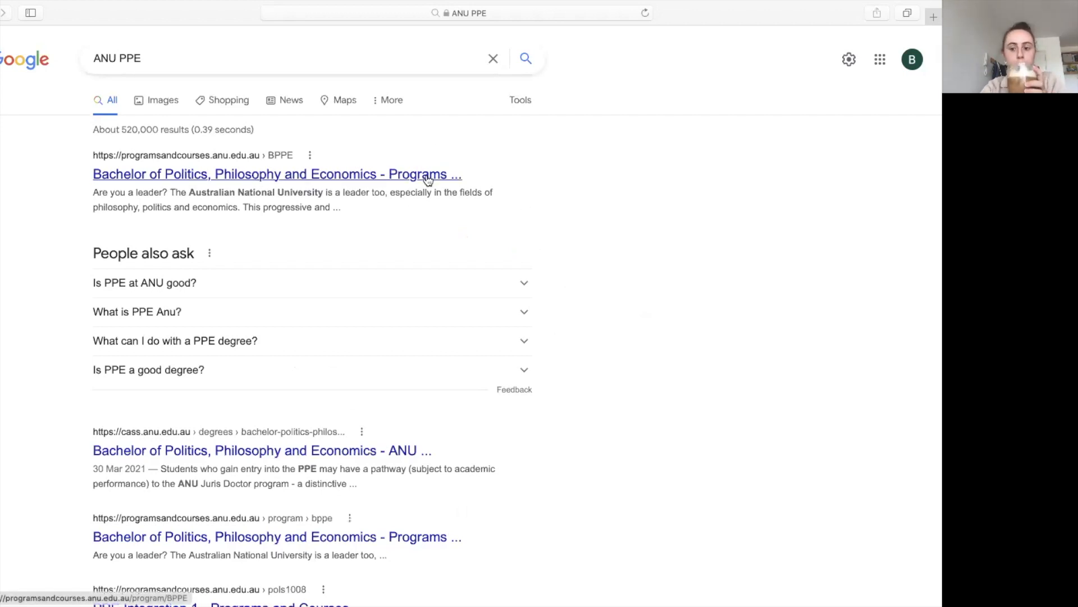
left_click(277, 174)
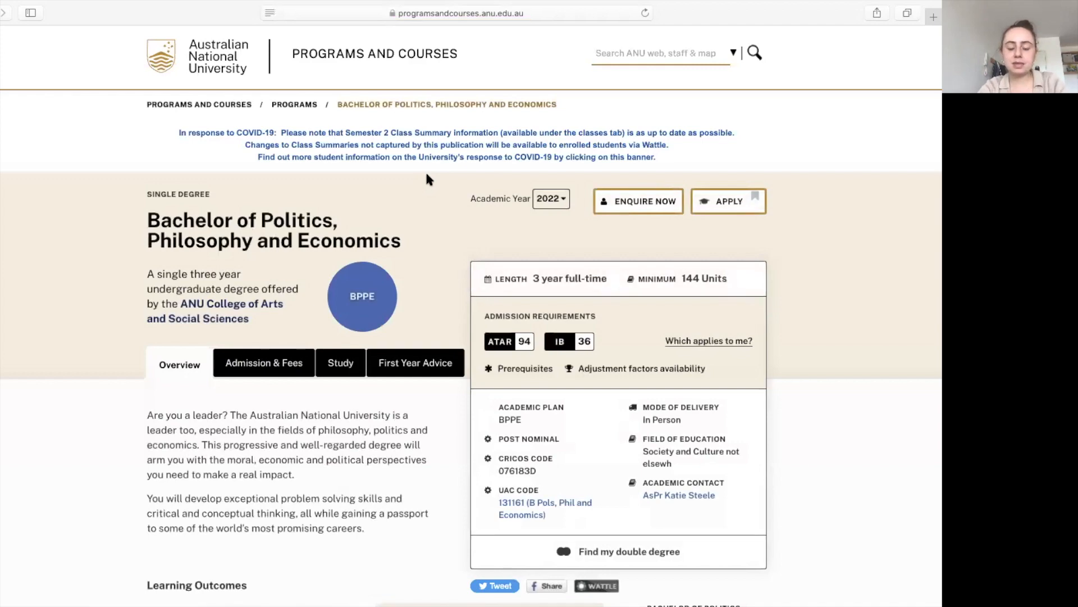
scroll("down", 3)
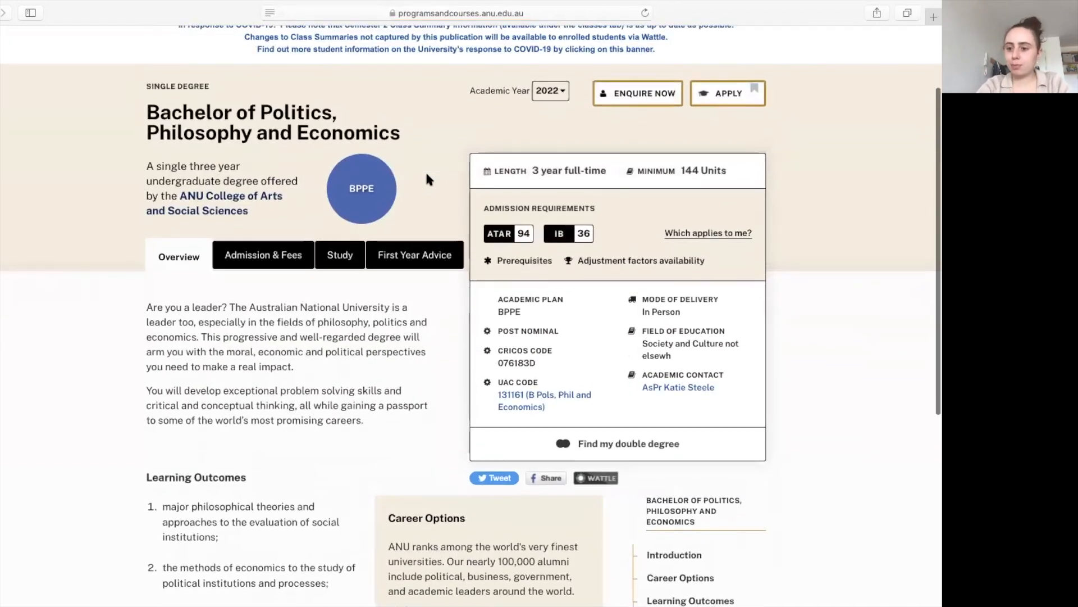
scroll("down", 3)
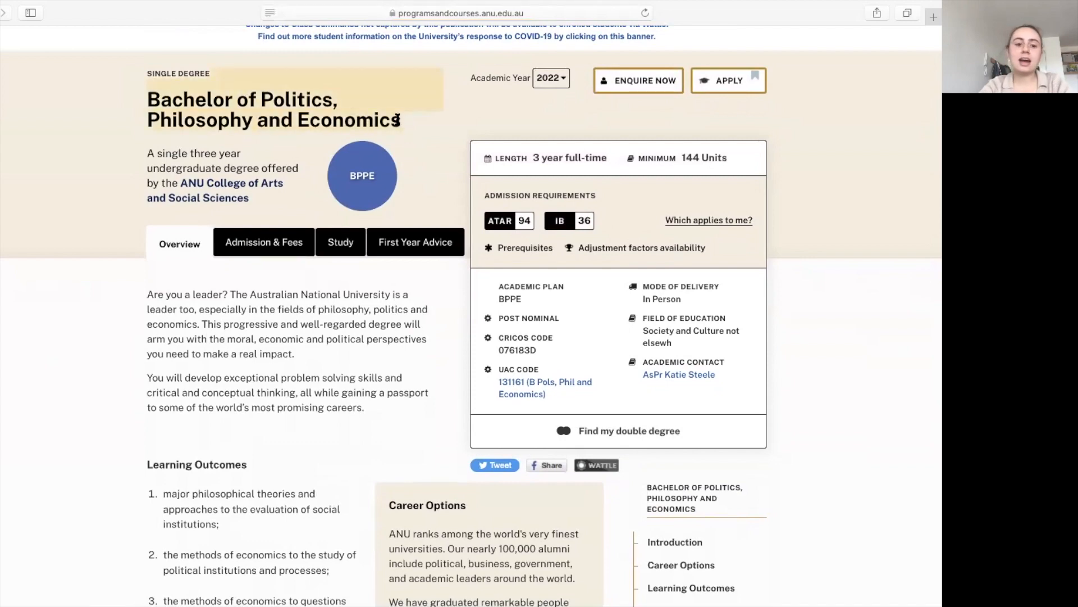
scroll("down", 3)
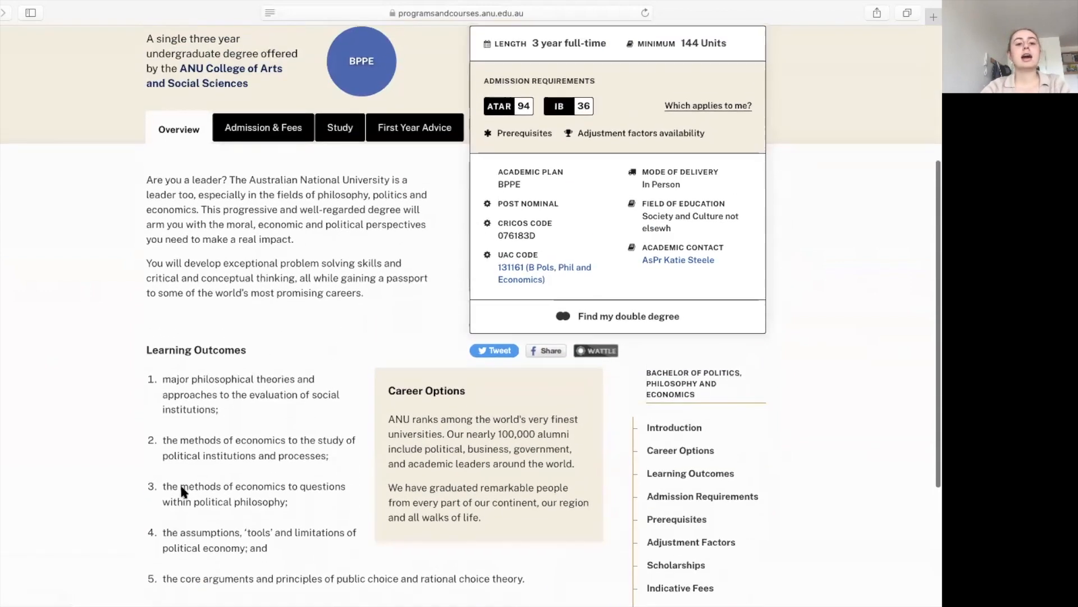
scroll("down", 3)
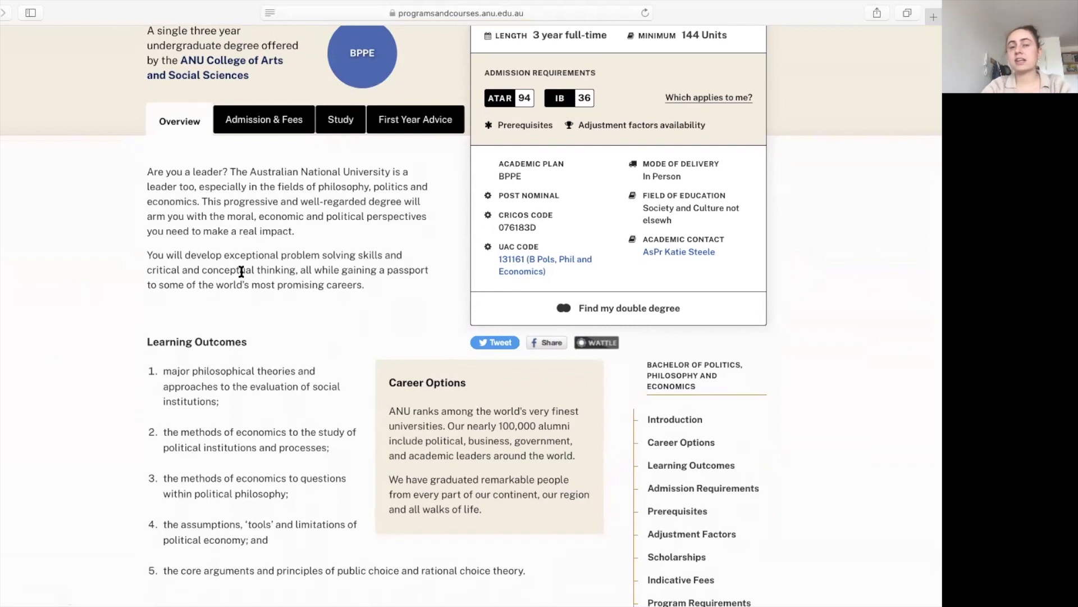
mouse_move(349, 117)
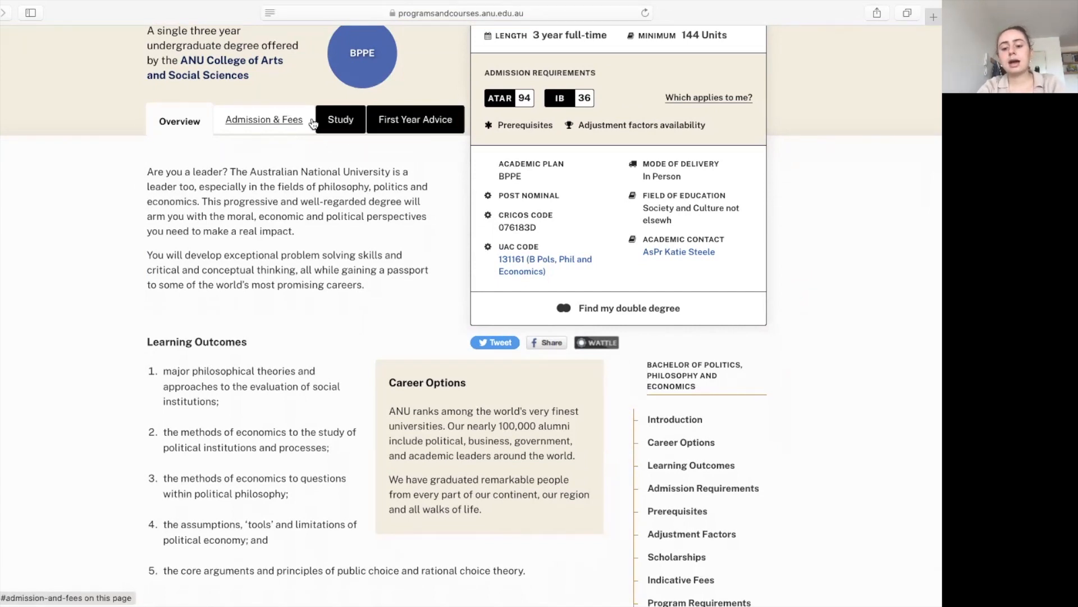
mouse_move(306, 122)
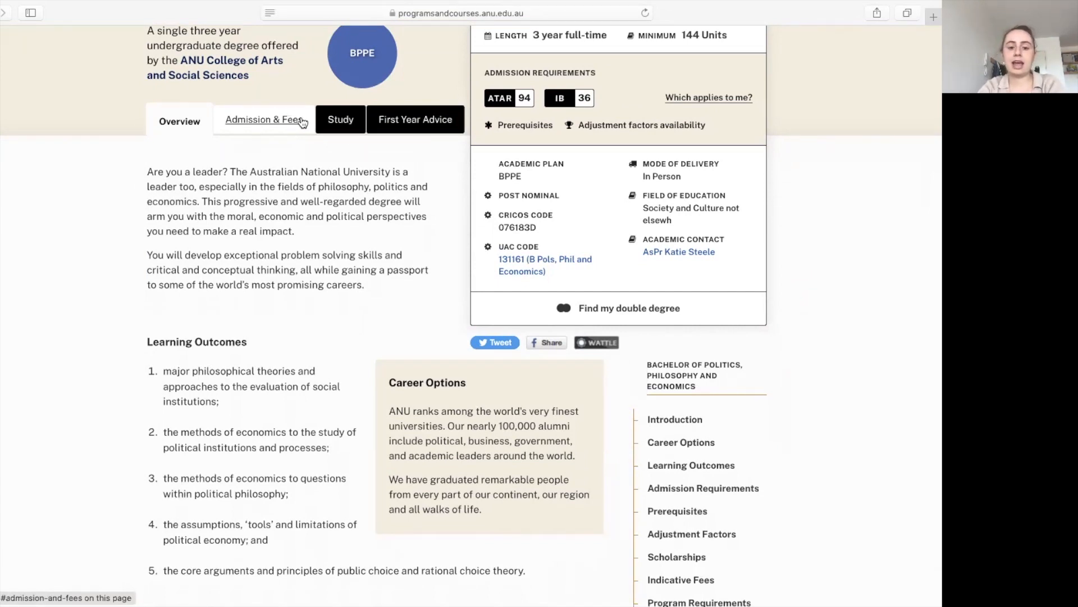
- Show the PPE program requirements and highlight the 48 units of compulsory courses line
left_click(339, 119)
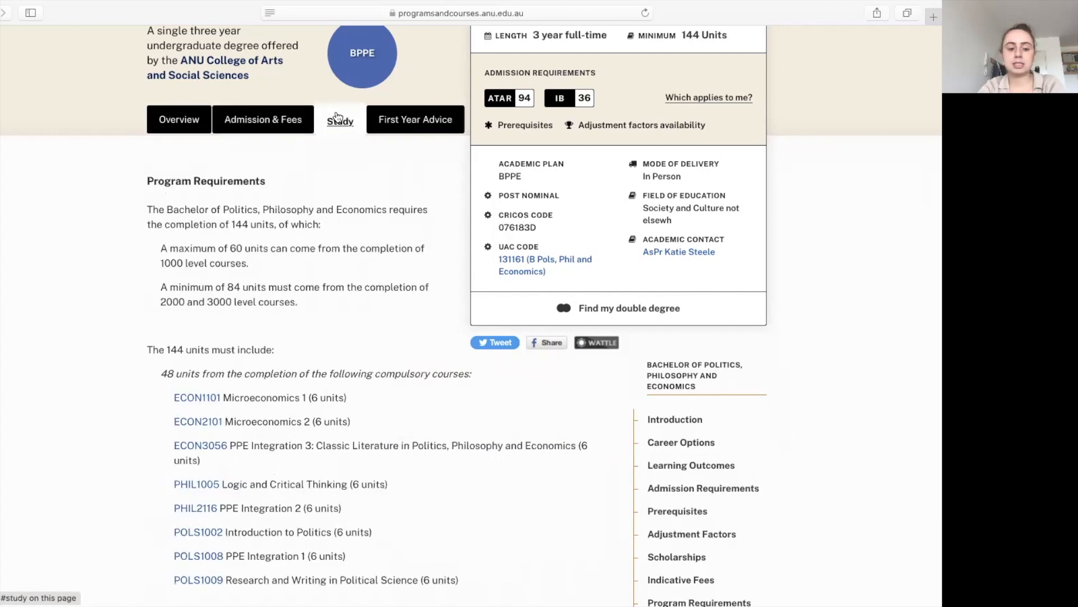
scroll("down", 3)
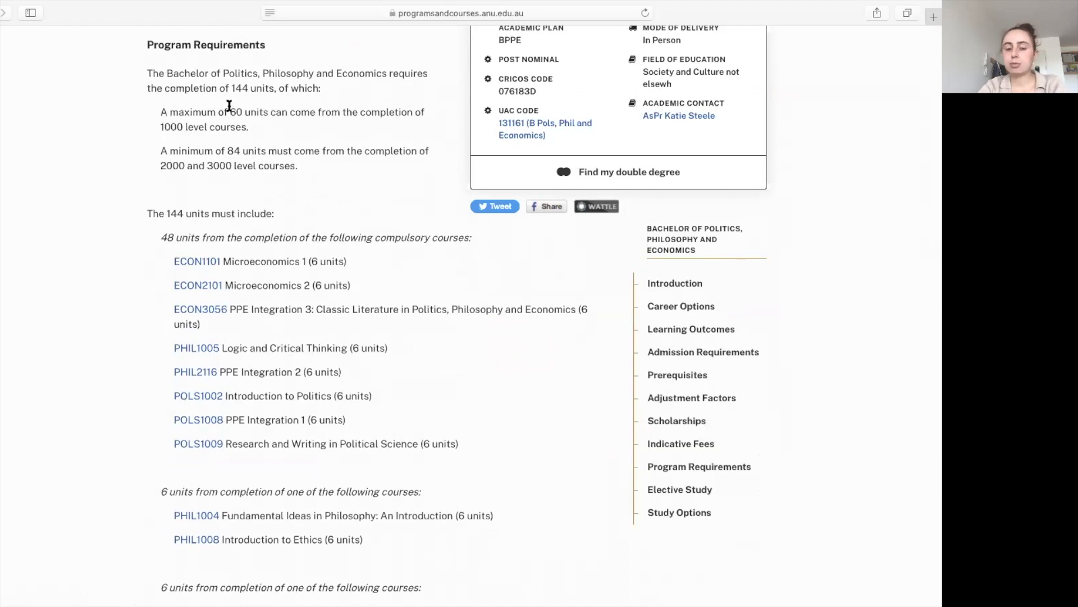
mouse_move(105, 161)
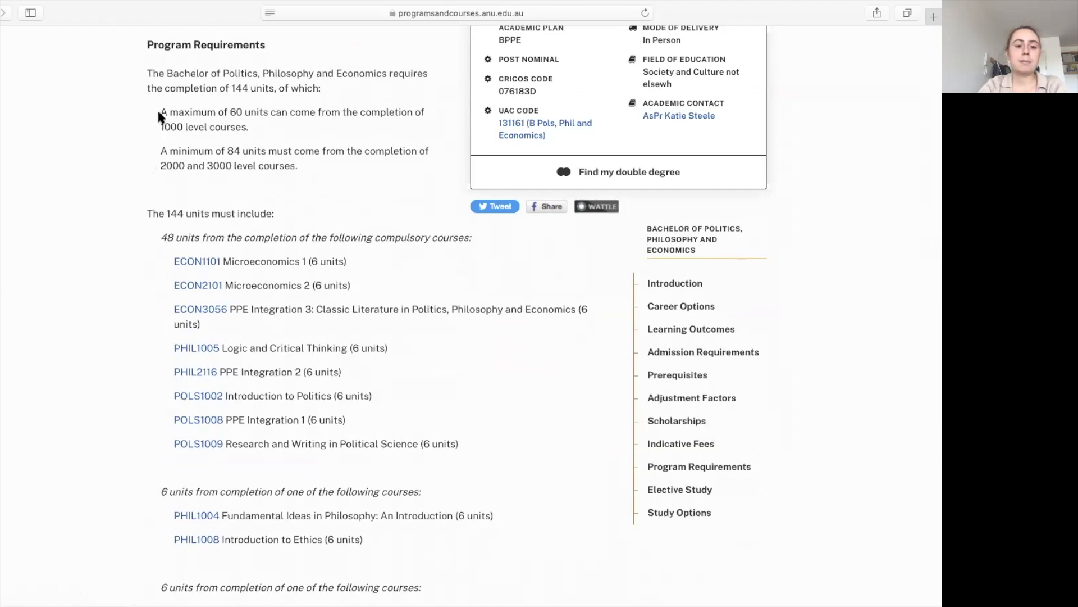
mouse_move(298, 132)
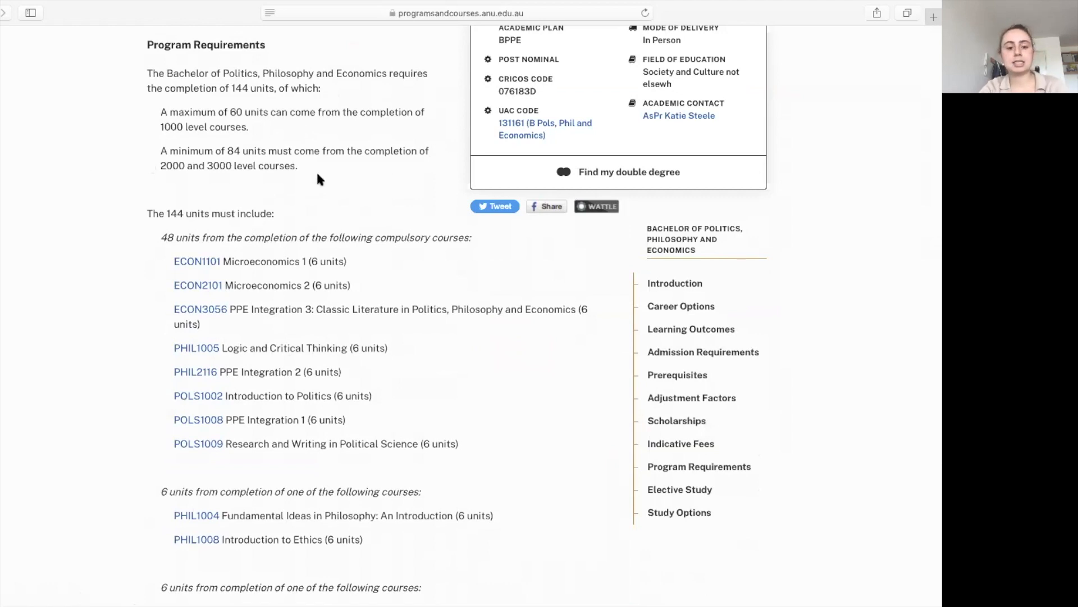
mouse_move(307, 170)
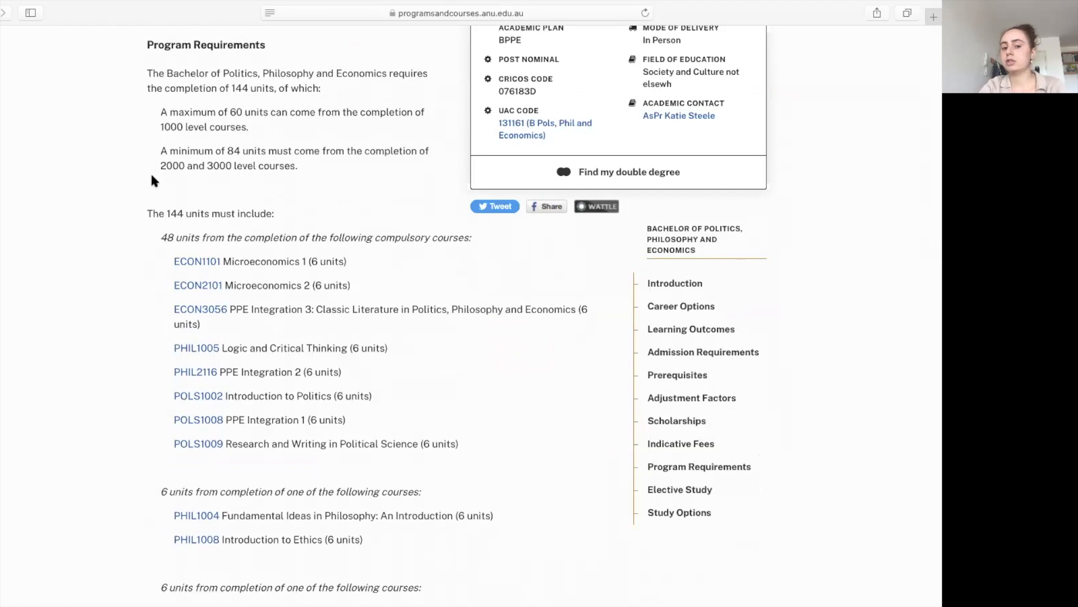
scroll("down", 3)
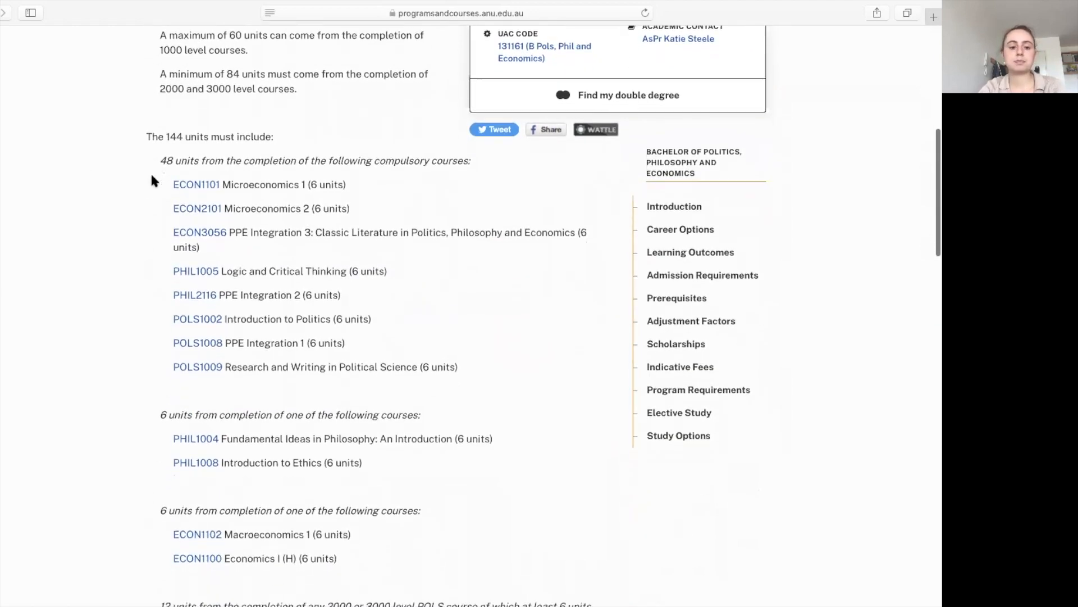
scroll("down", 3)
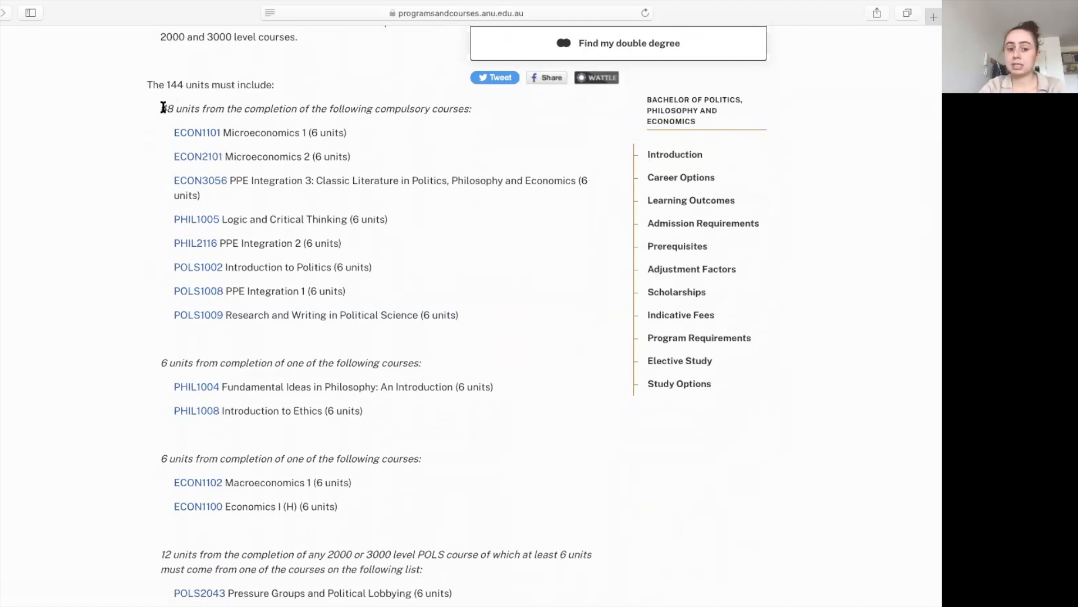
left_click_drag(160, 109, 471, 109)
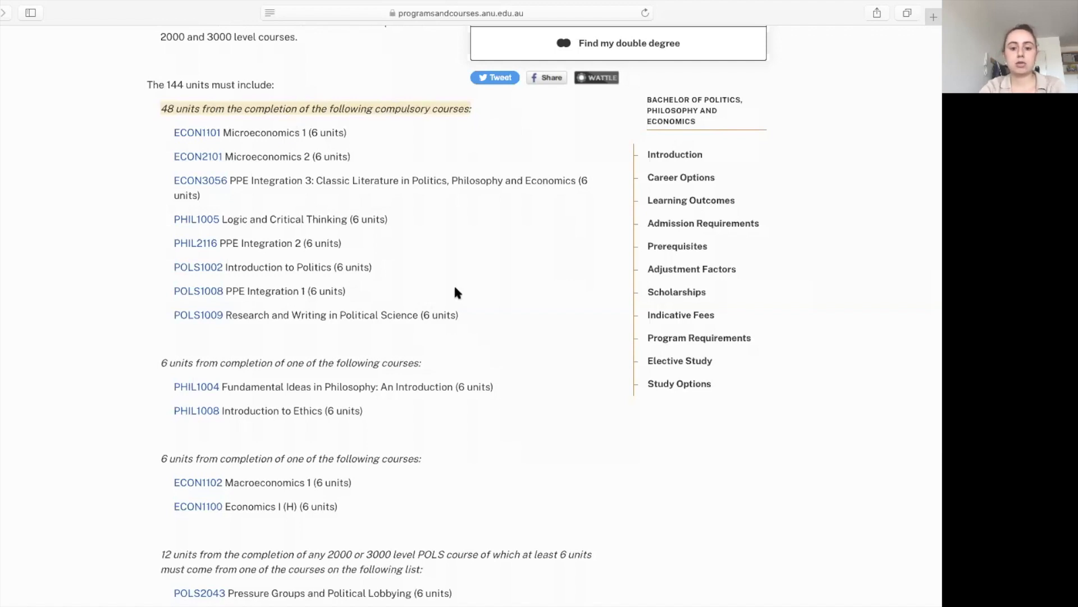
- Scroll past the elective course lists and study note down to Study Options
scroll("down", 3)
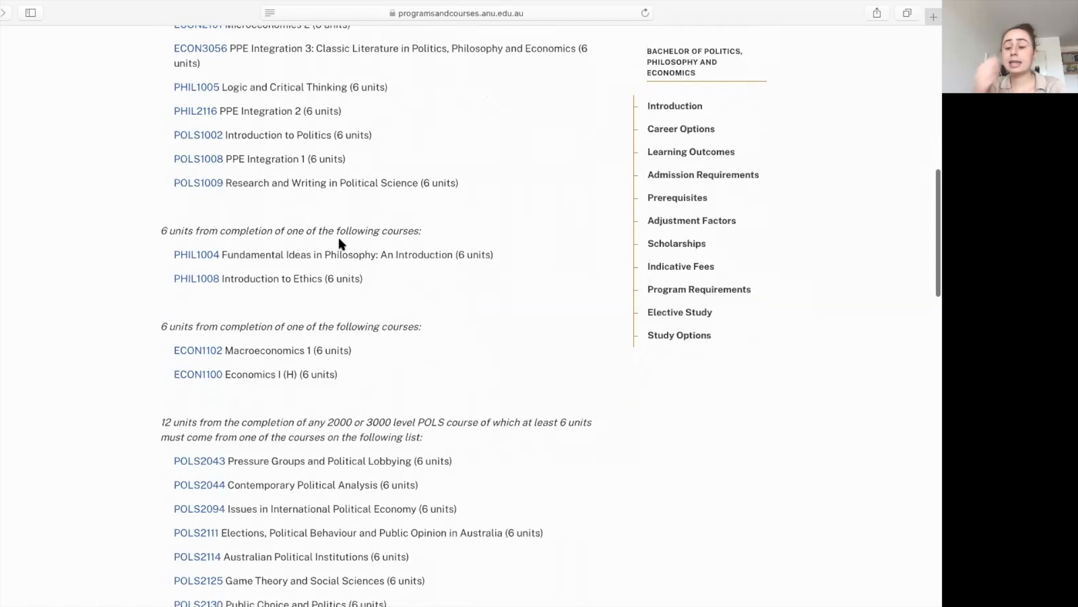
mouse_move(413, 249)
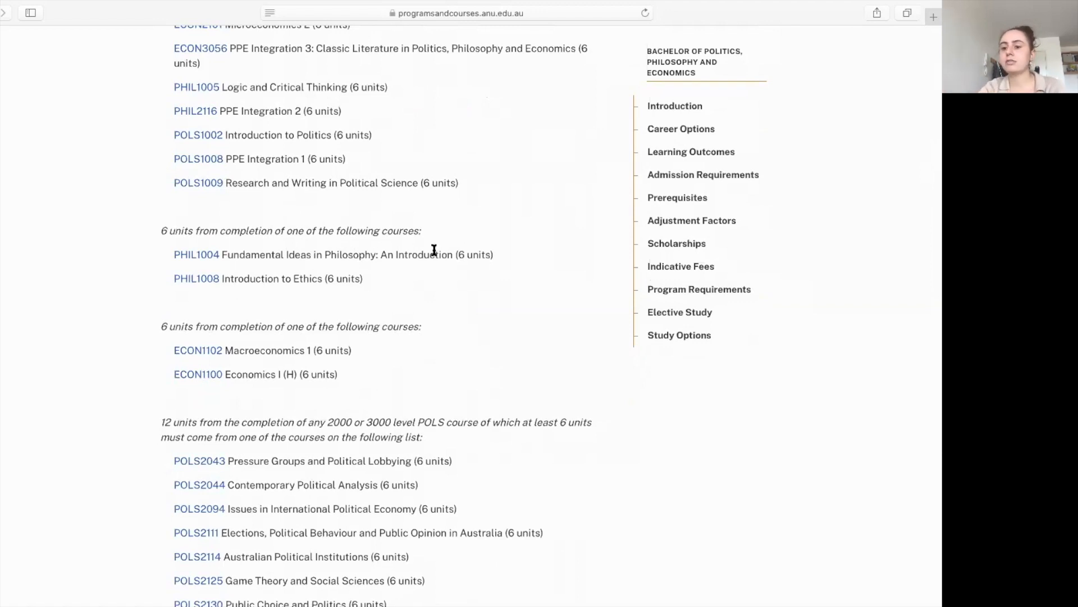
scroll("down", 3)
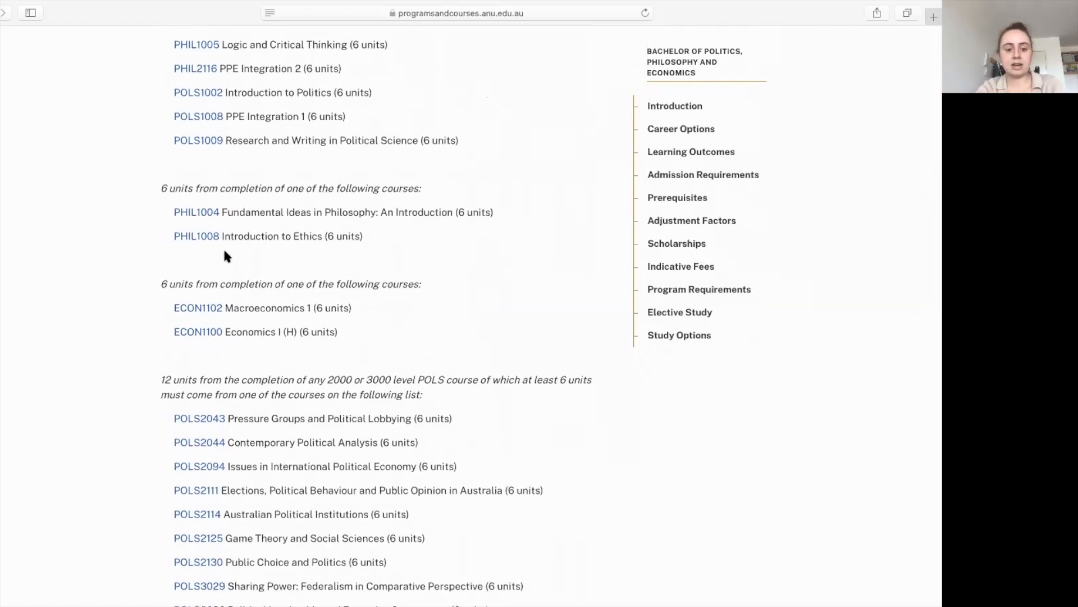
mouse_move(326, 204)
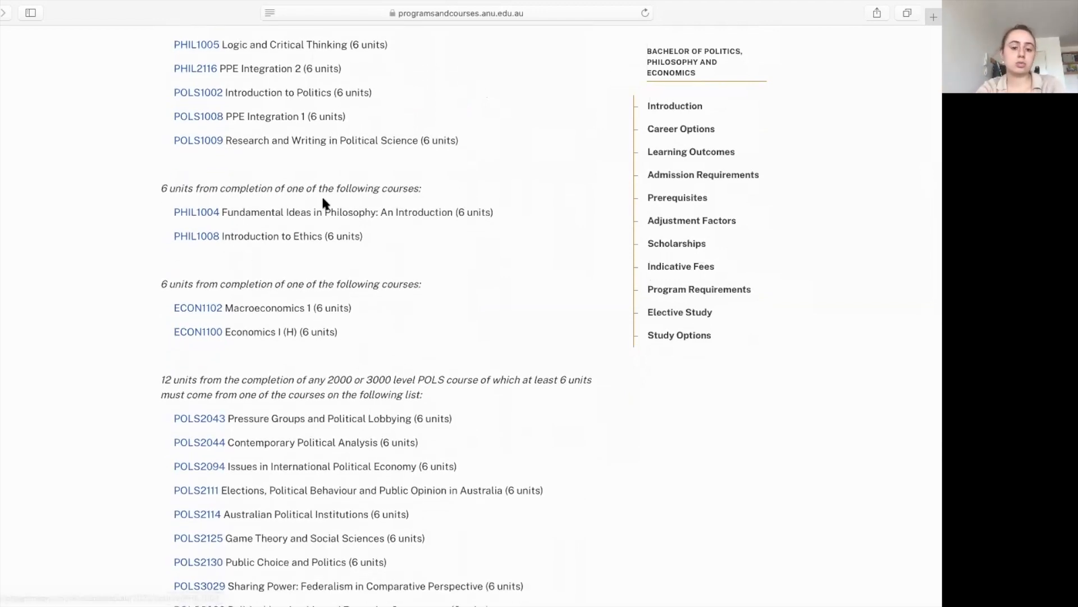
scroll("down", 3)
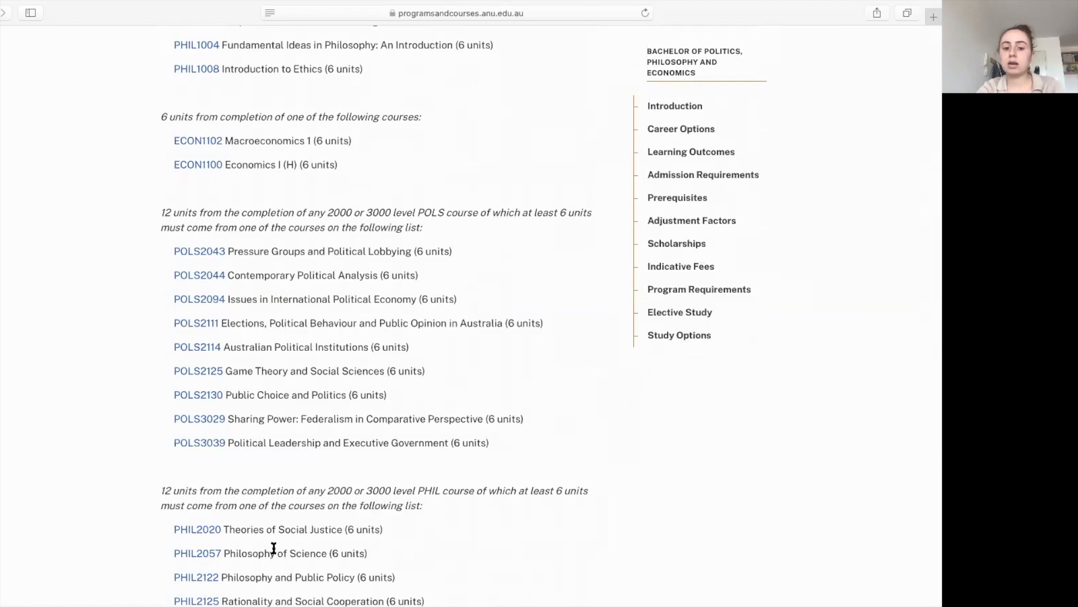
scroll("down", 3)
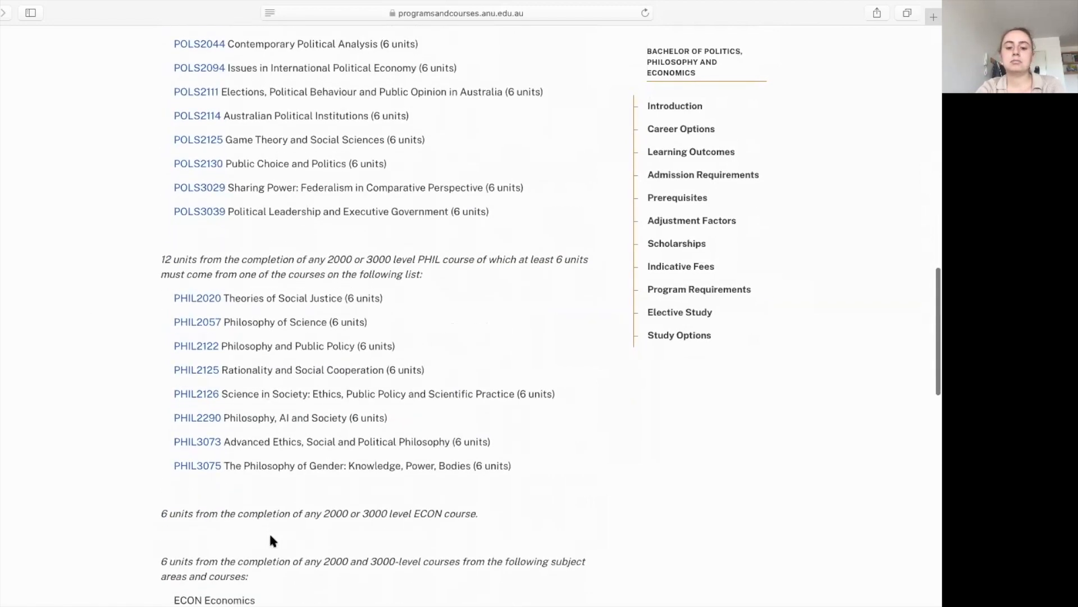
scroll("down", 3)
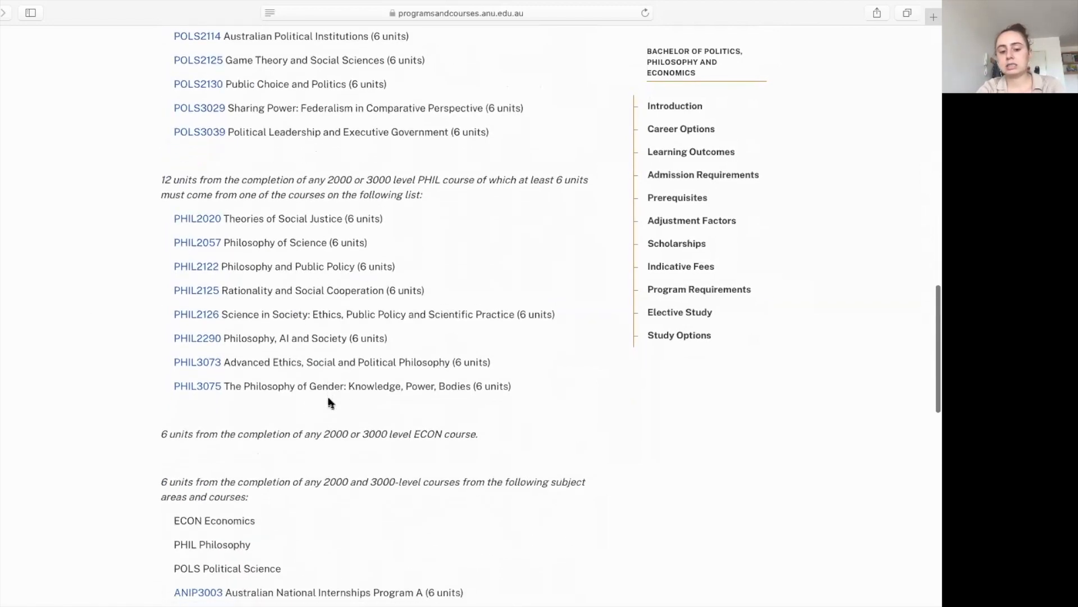
scroll("down", 3)
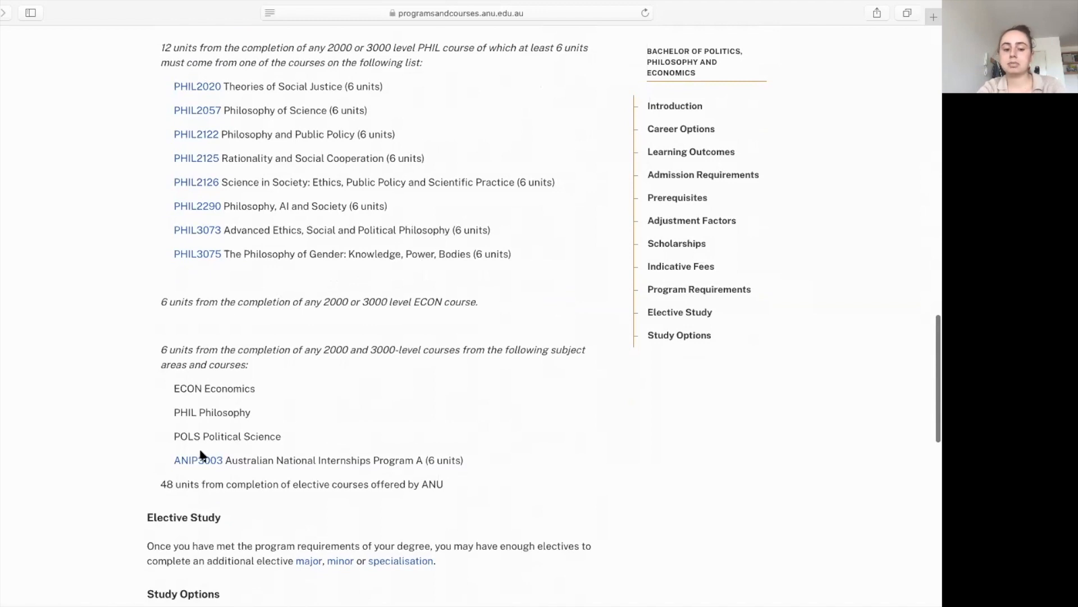
scroll("down", 3)
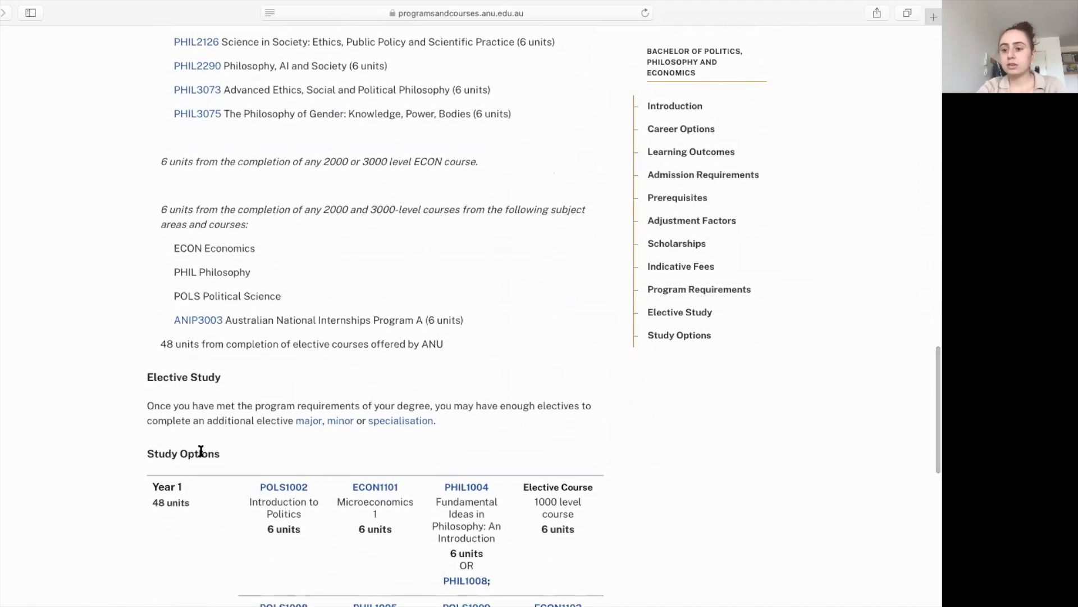
- Scroll through the three-year study plan and return to the compulsory courses list
scroll("down", 3)
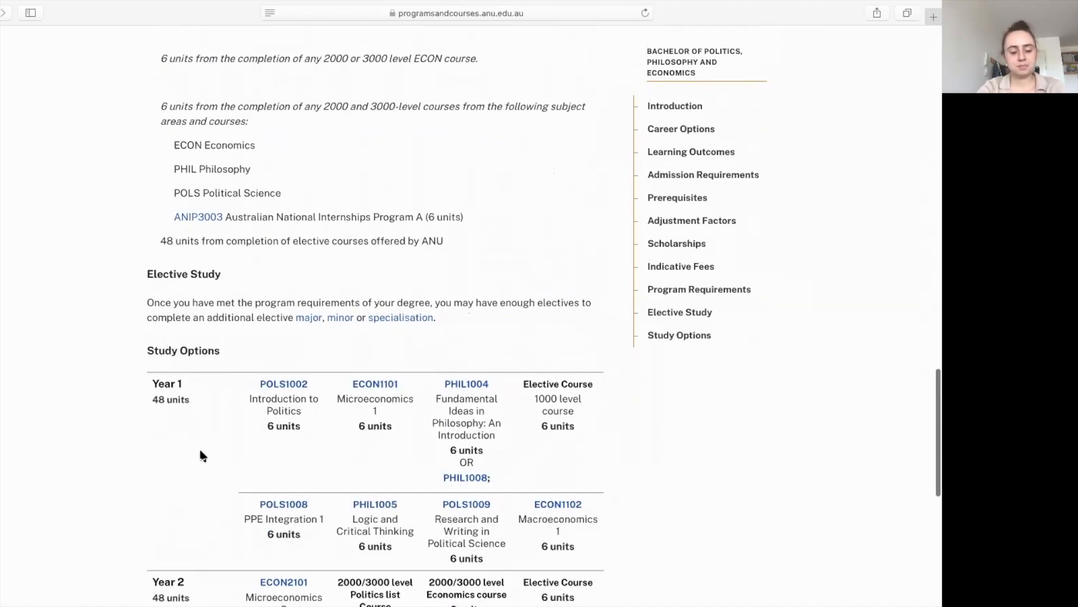
scroll("down", 3)
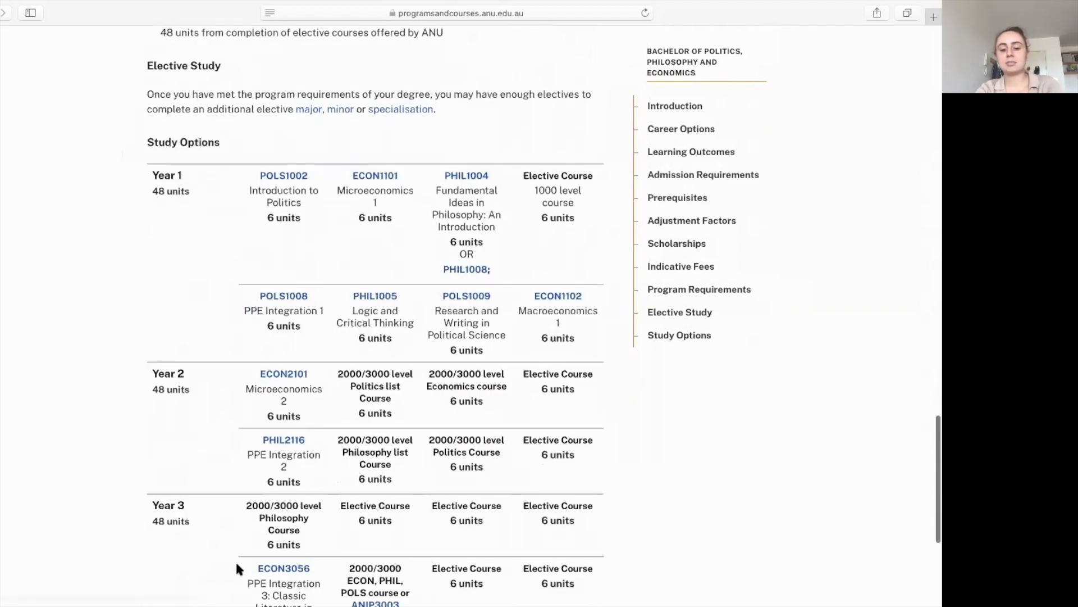
scroll("down", 3)
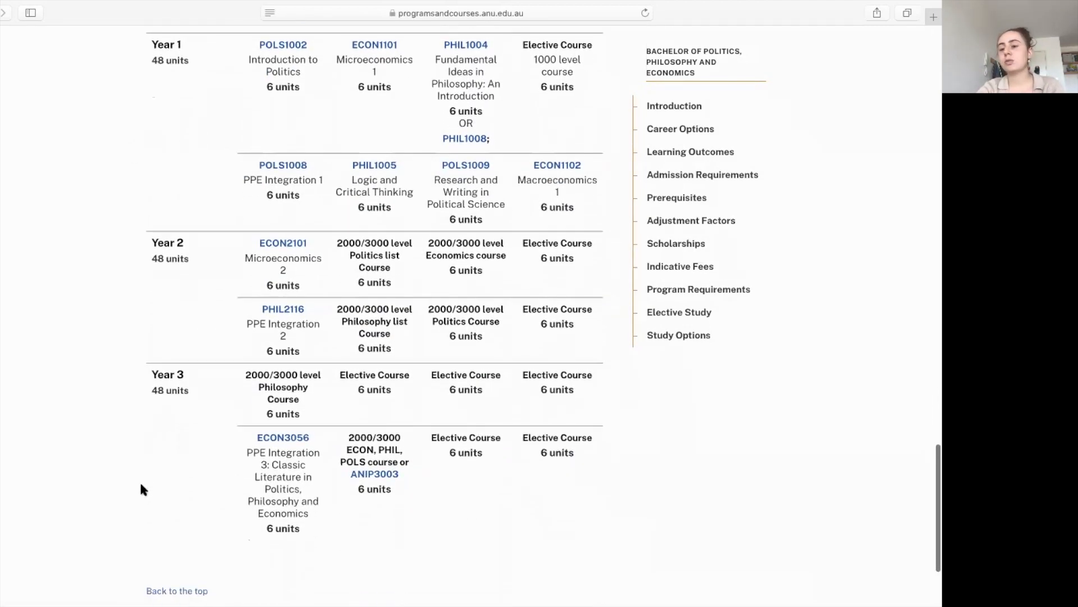
scroll("up", 3)
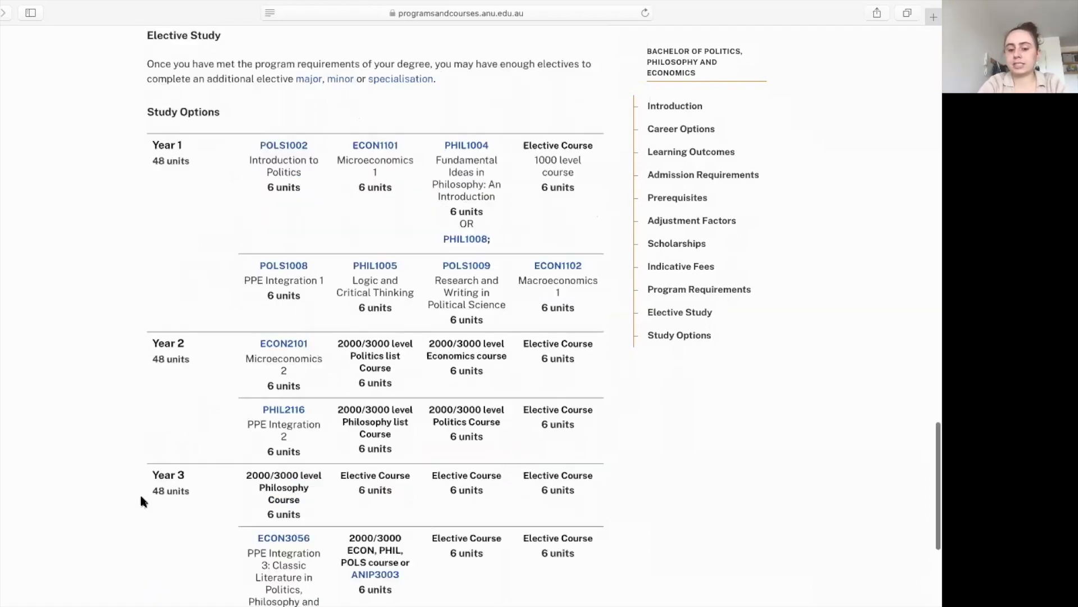
scroll("down", 3)
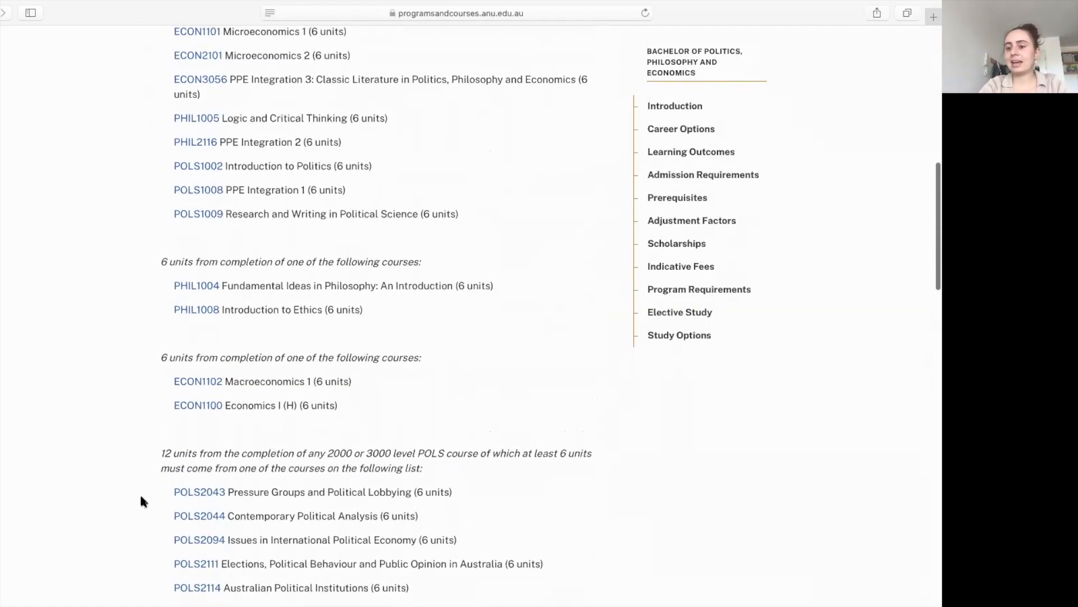
scroll("up", 3)
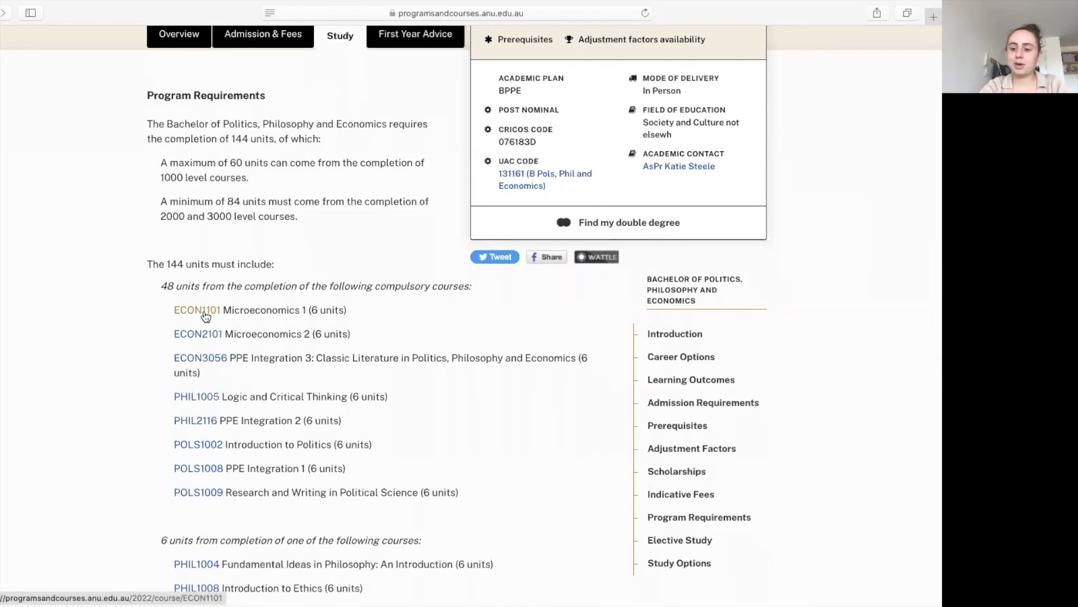
- Open the ECON1101 Microeconomics 1 course page and review its assessment and study details
left_click(196, 310)
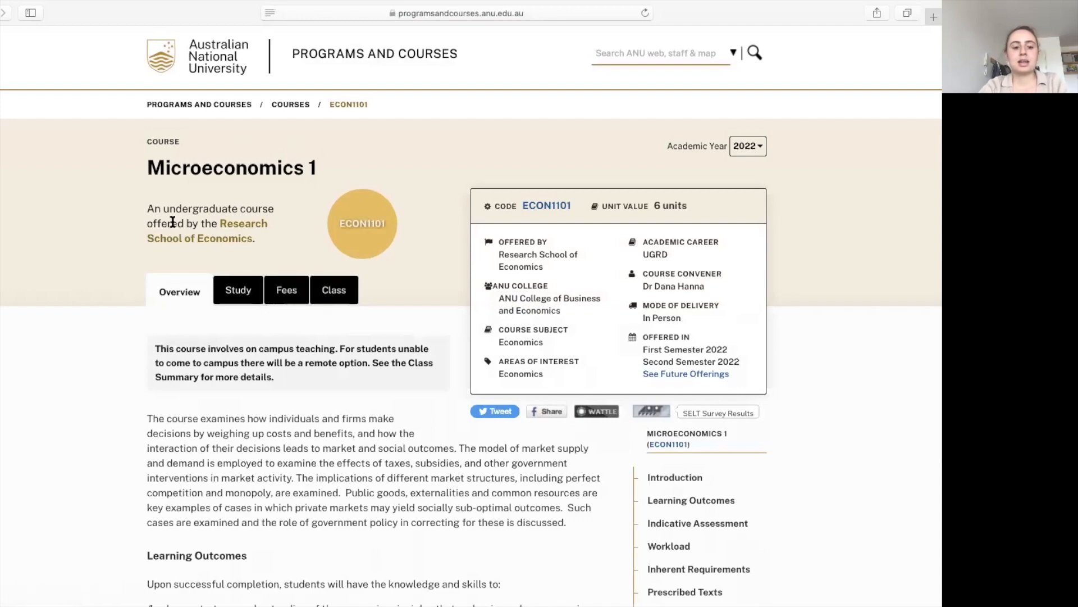
mouse_move(157, 191)
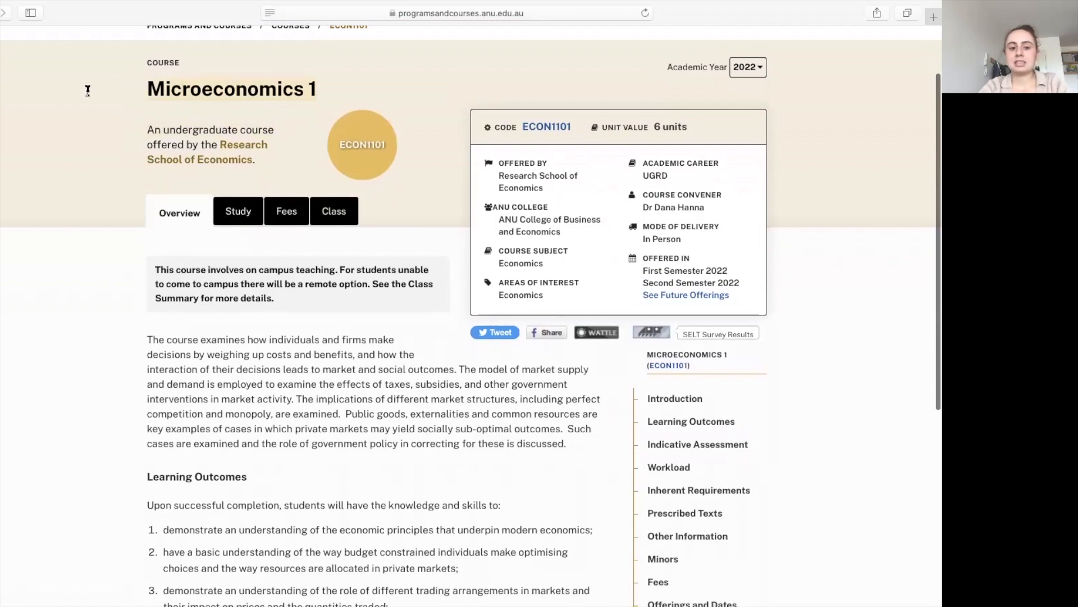
mouse_move(30, 408)
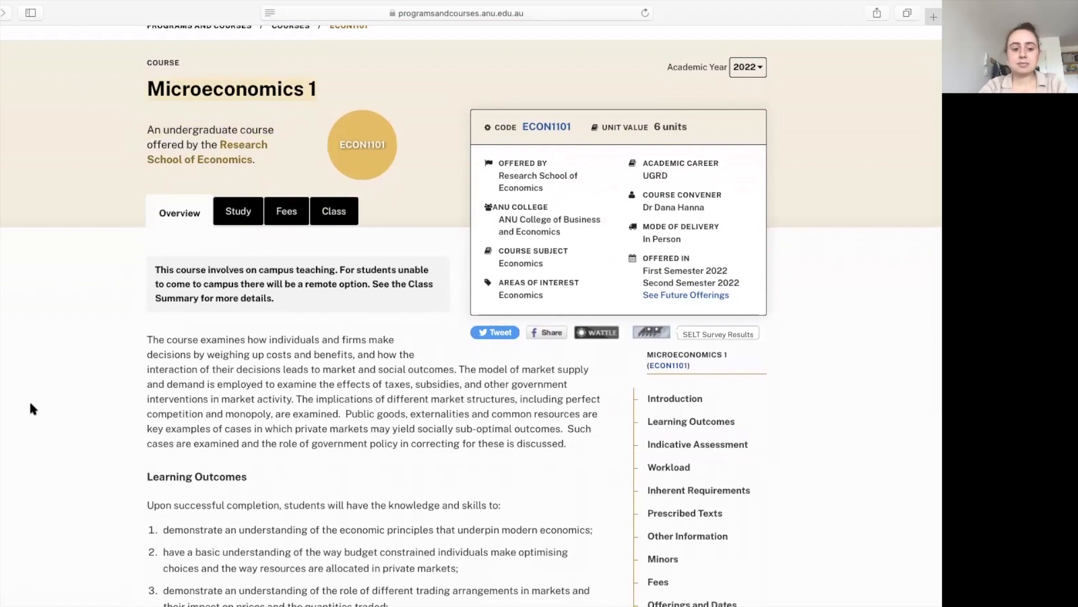
scroll("down", 3)
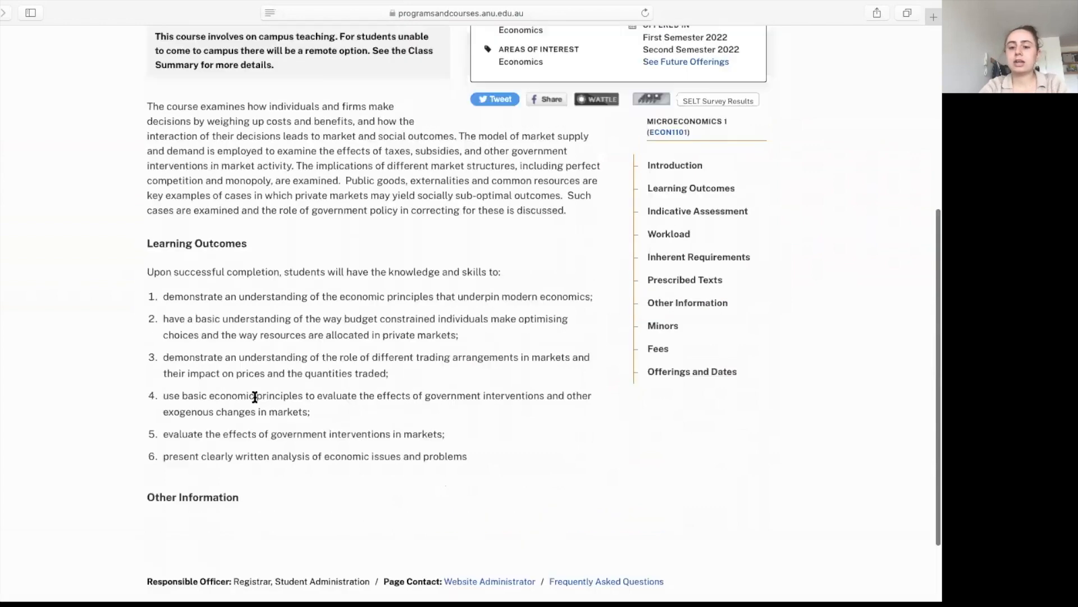
left_click(238, 89)
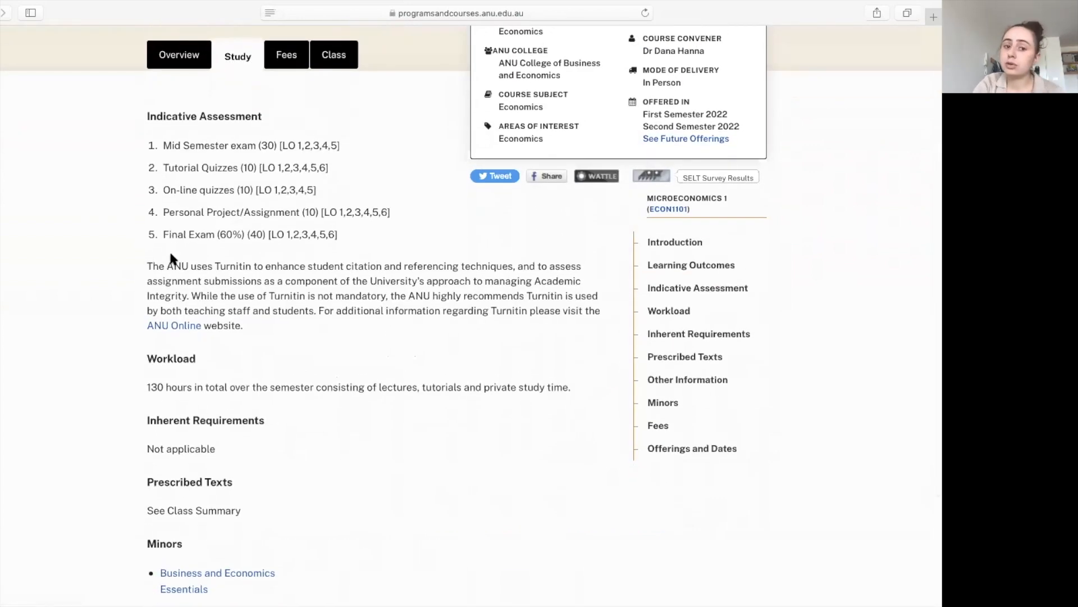
mouse_move(182, 162)
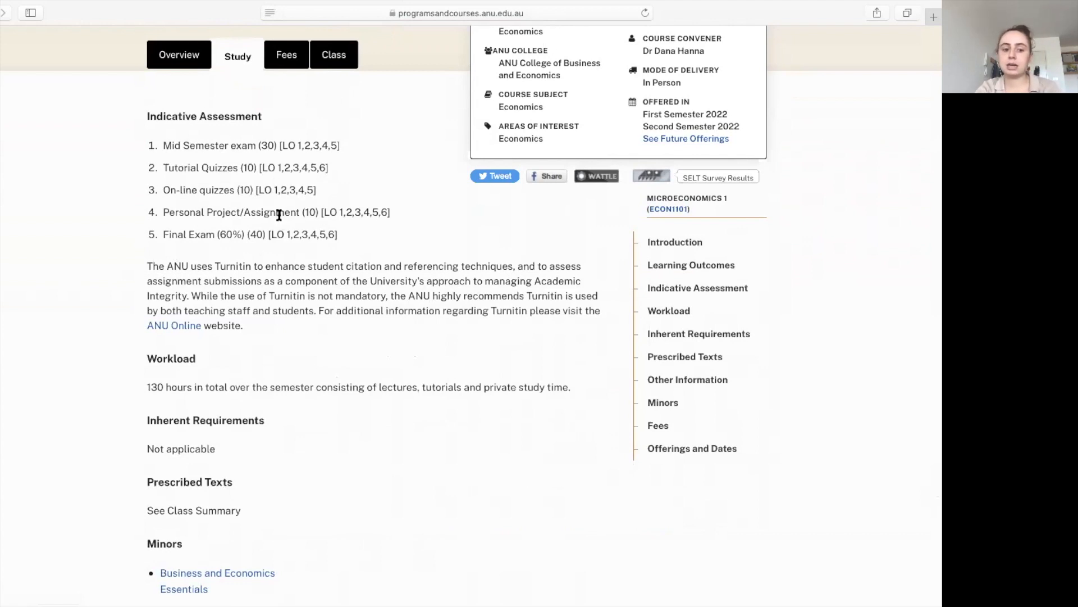
scroll("down", 3)
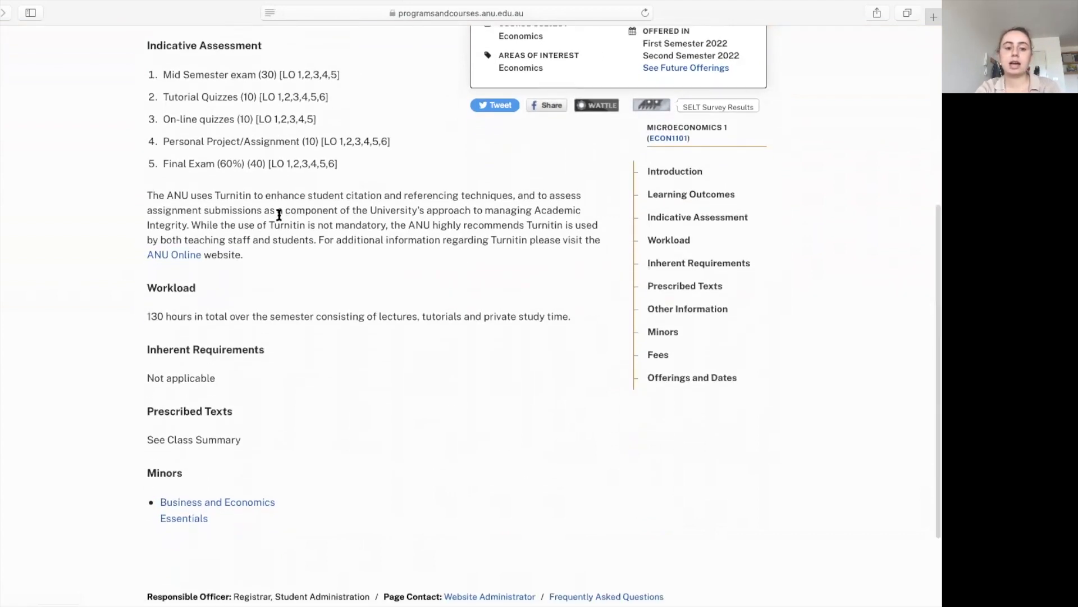
mouse_move(150, 459)
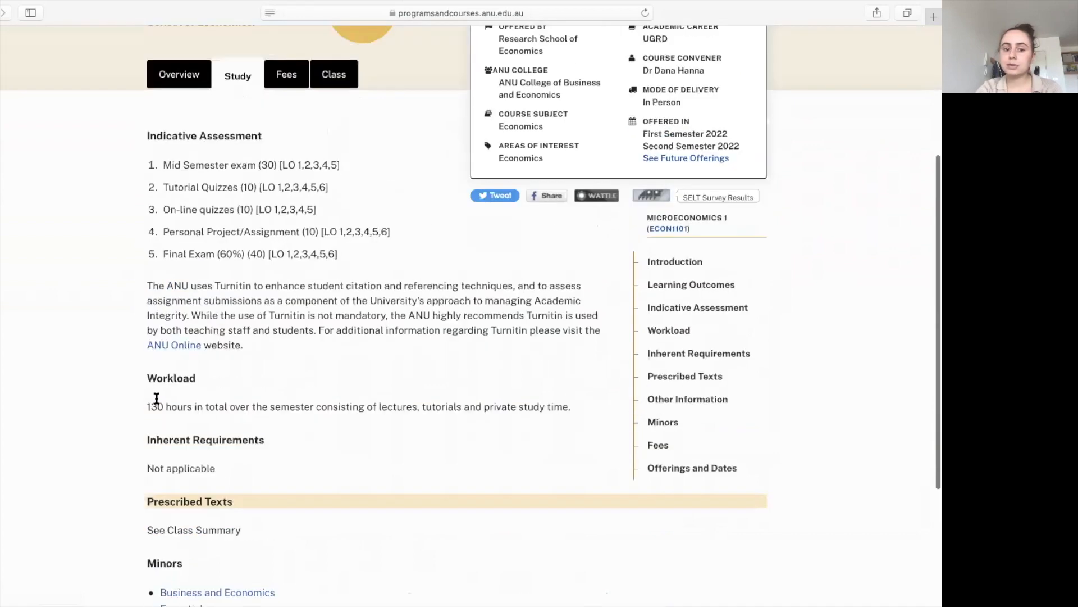
- Check the course fees, then show its 2022 class offerings and dates
left_click(285, 74)
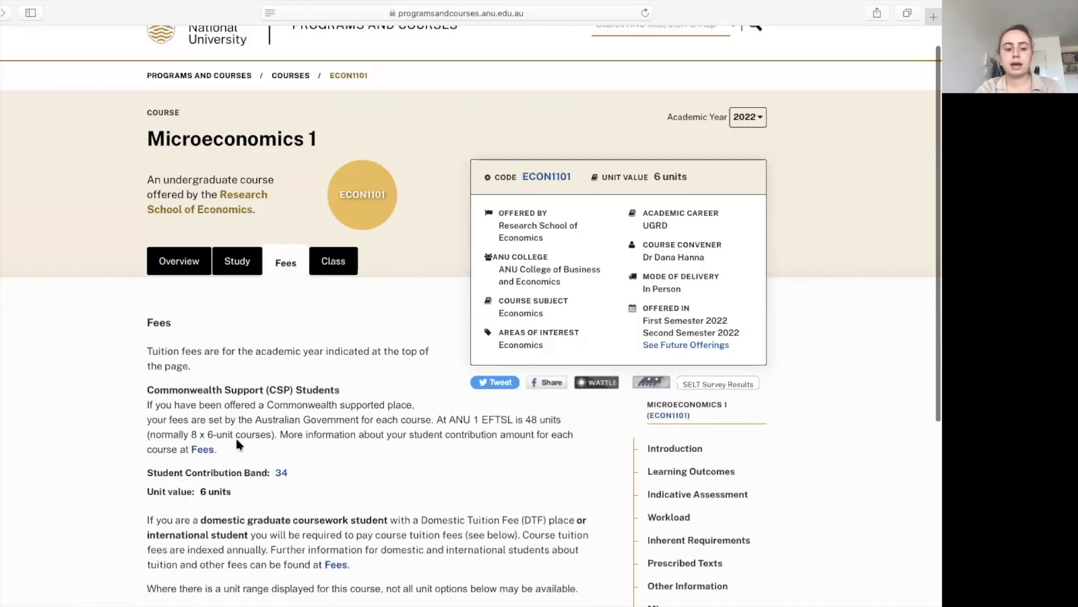
scroll("down", 3)
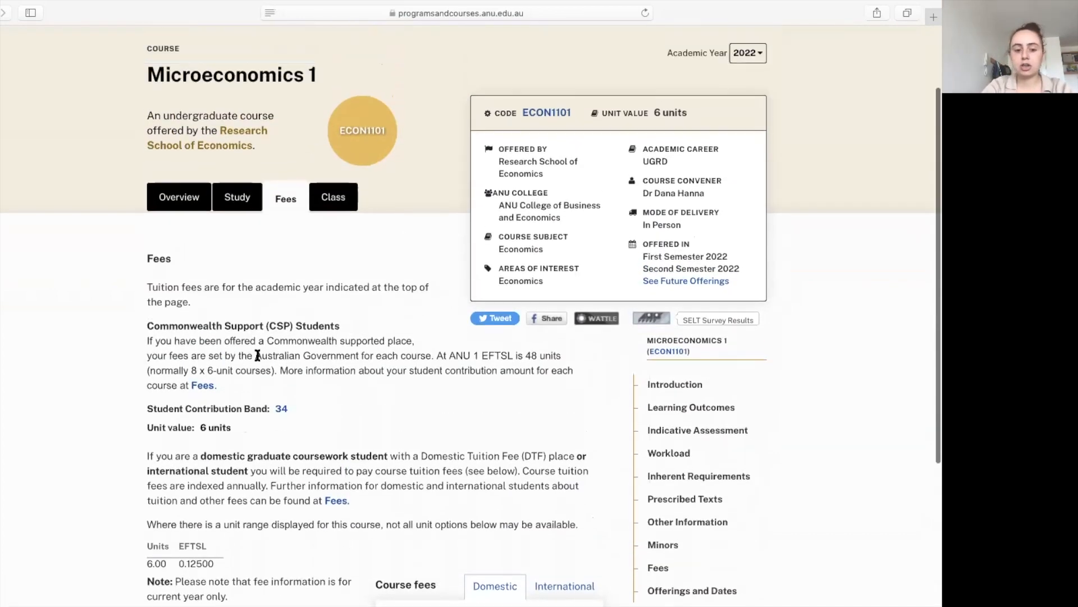
left_click(334, 197)
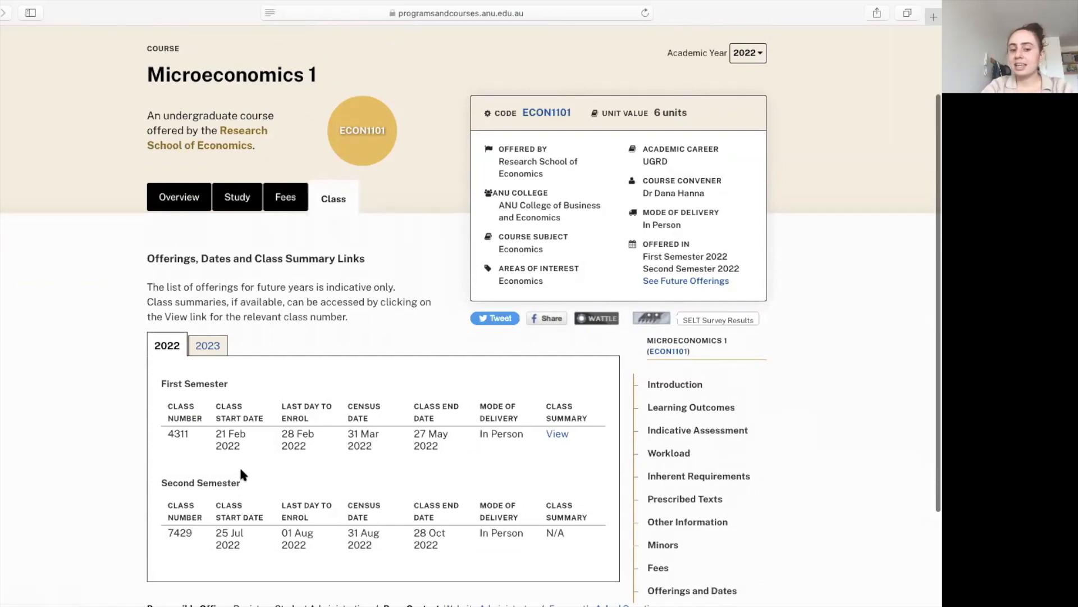
scroll("down", 3)
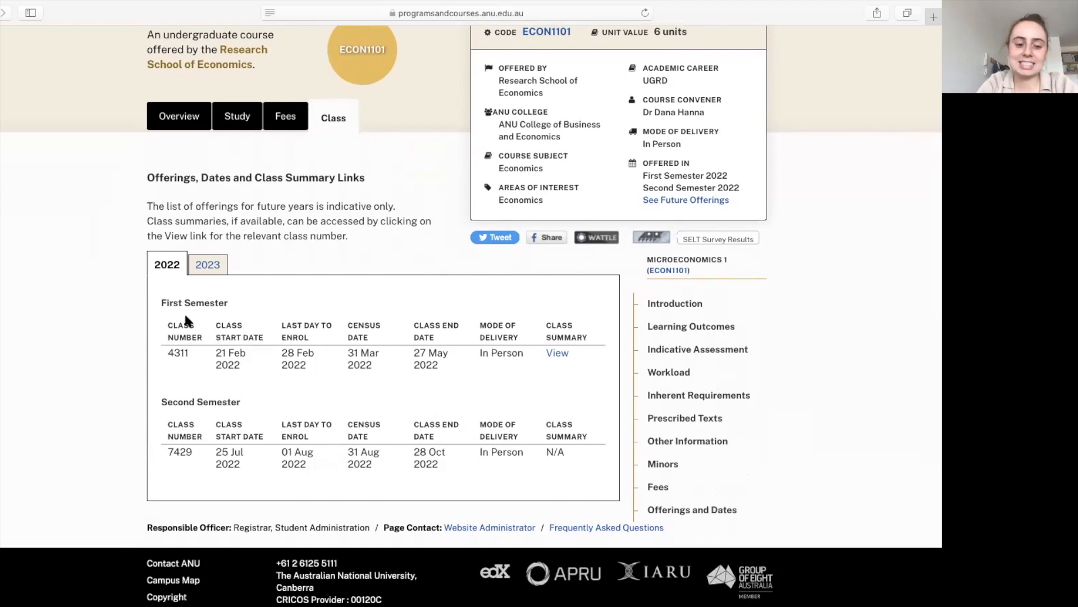
double_click(172, 302)
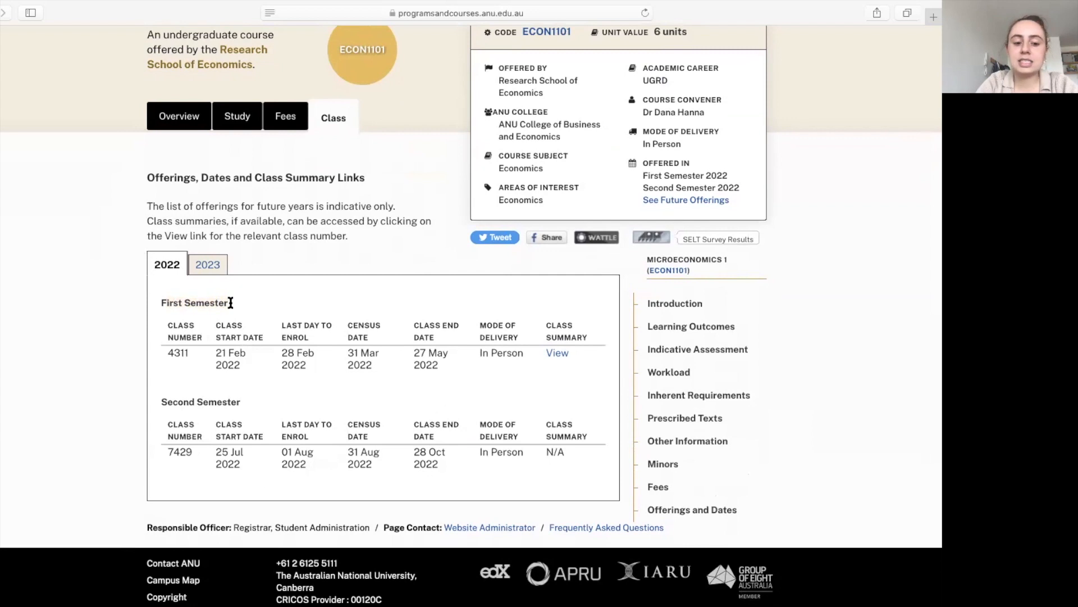
mouse_move(168, 282)
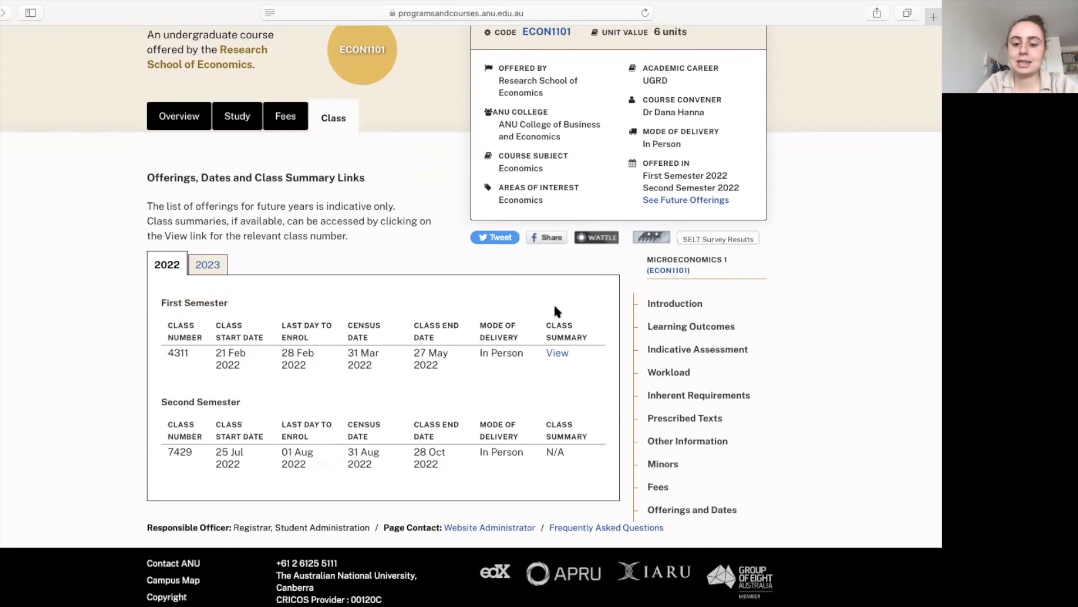
mouse_move(570, 356)
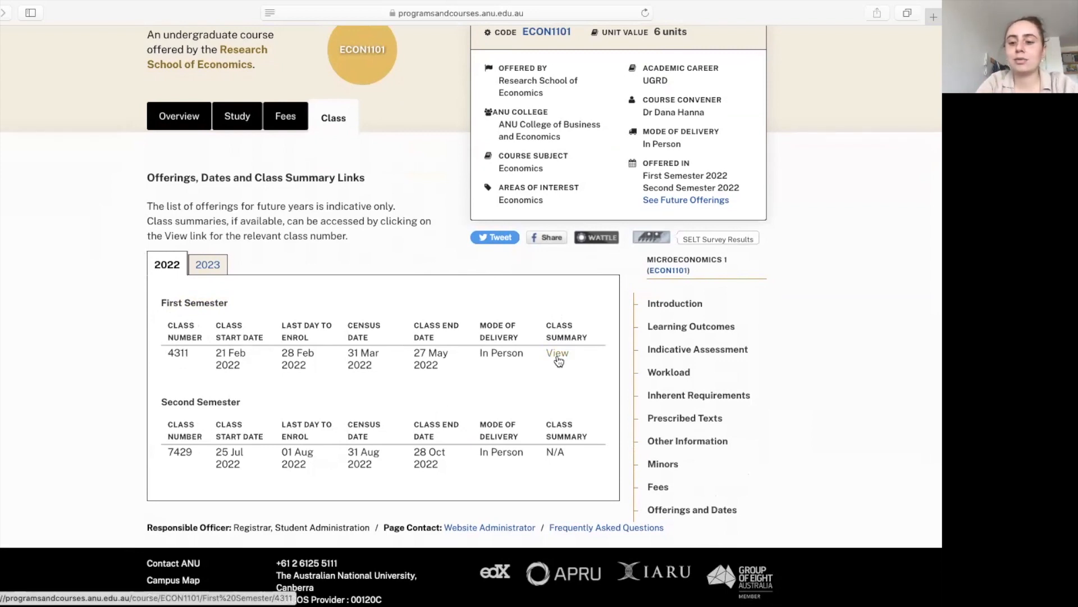
left_click(558, 352)
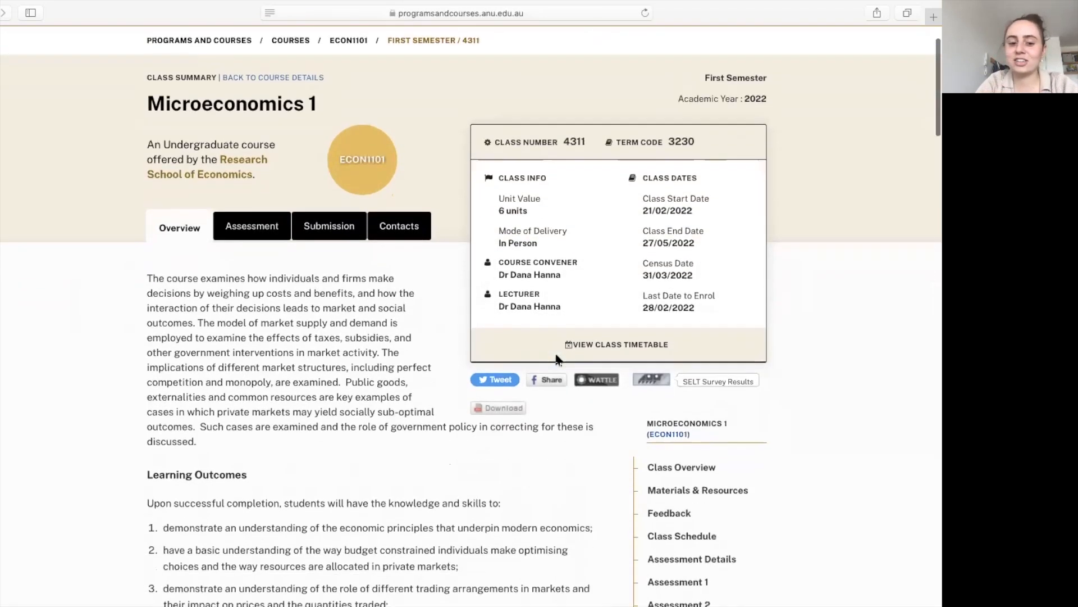
scroll("down", 3)
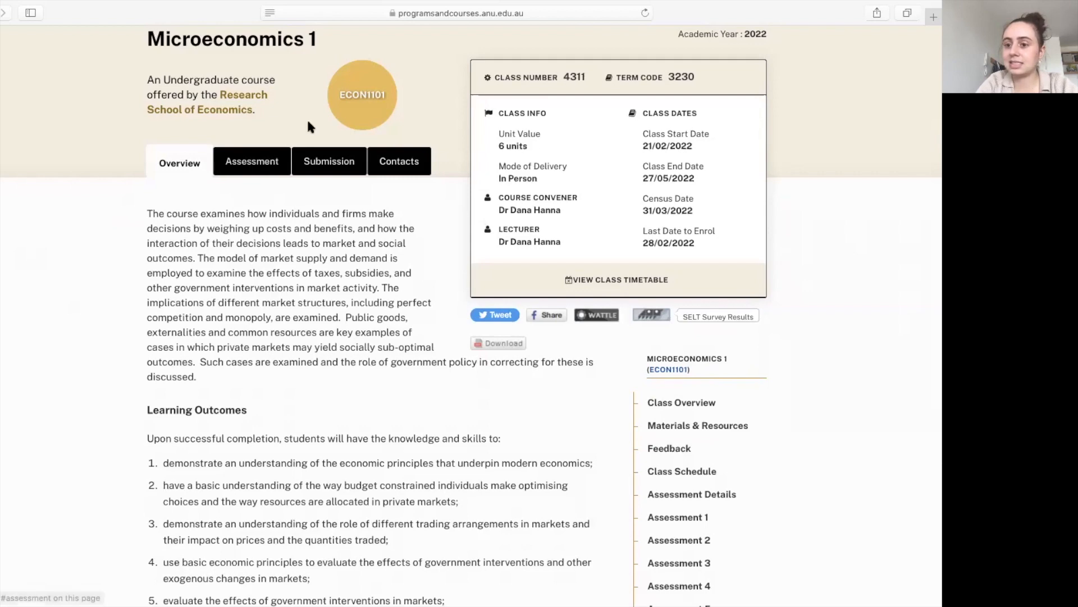
left_click(252, 162)
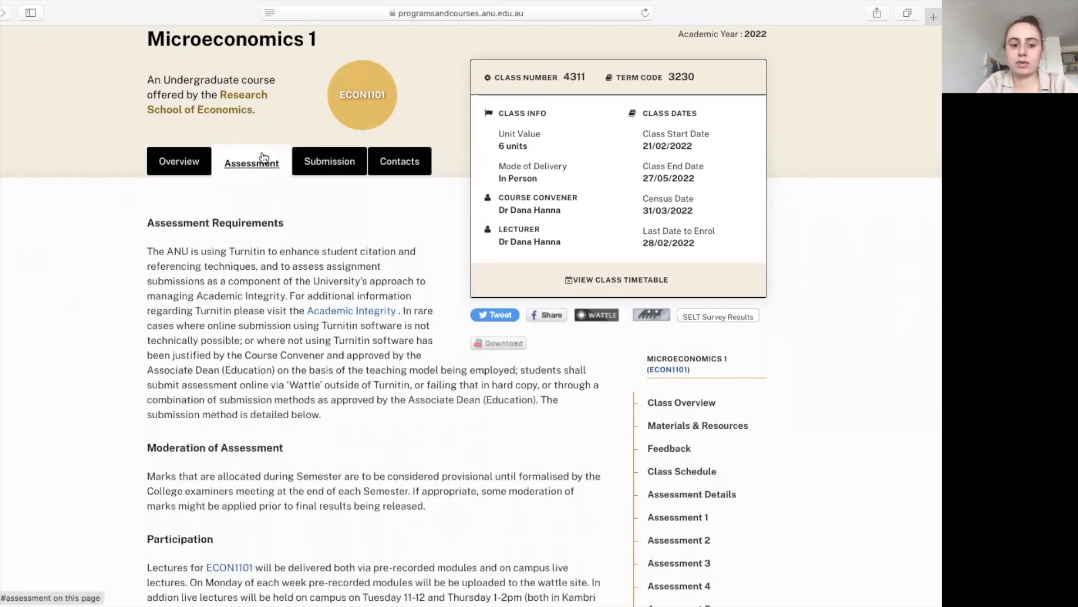
scroll("down", 3)
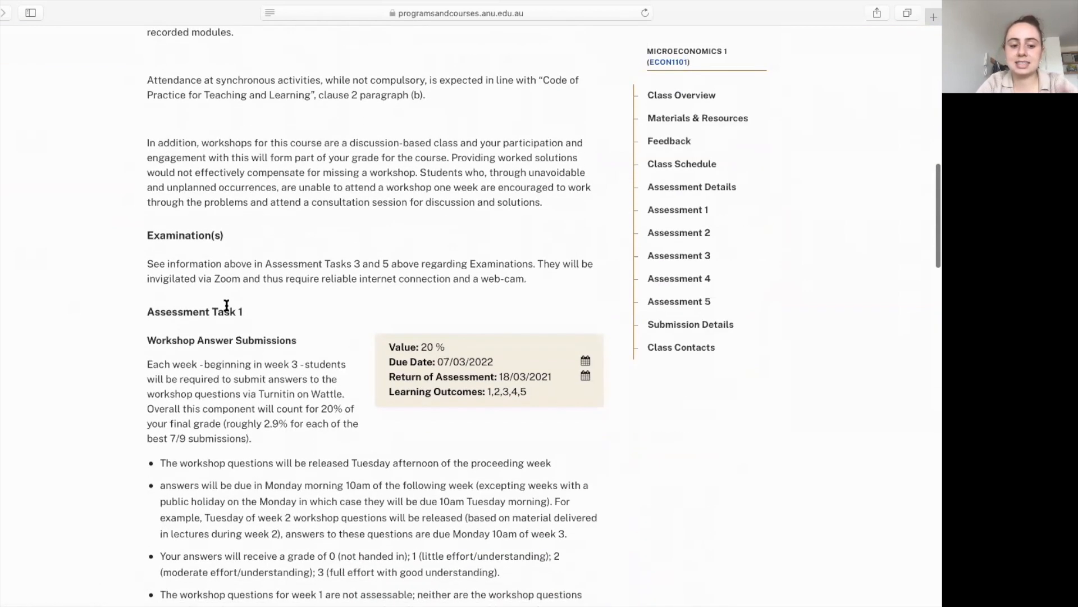
scroll("down", 3)
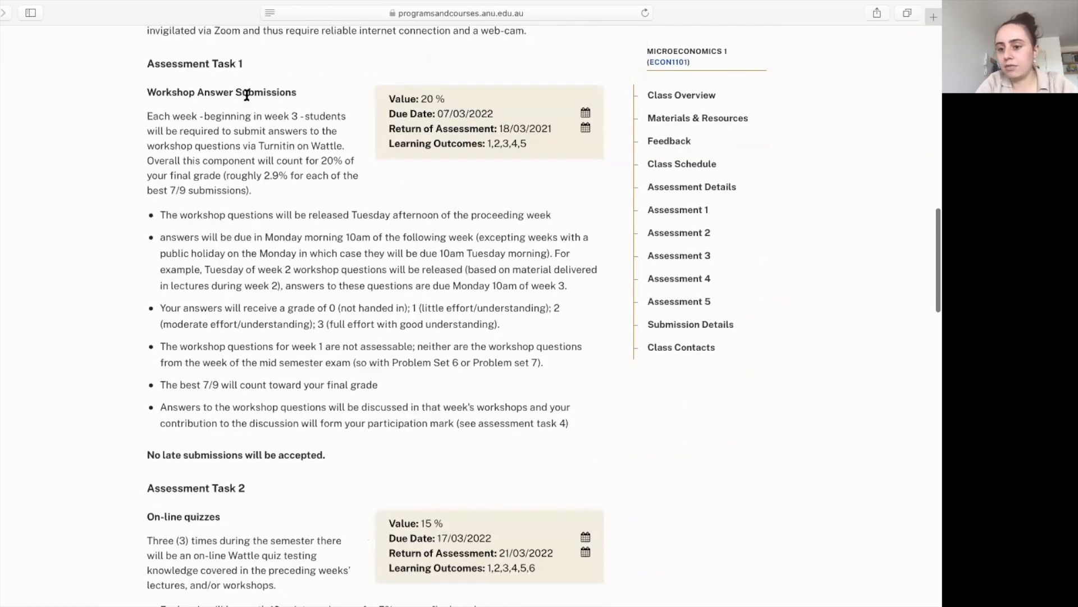
left_click_drag(244, 92, 337, 443)
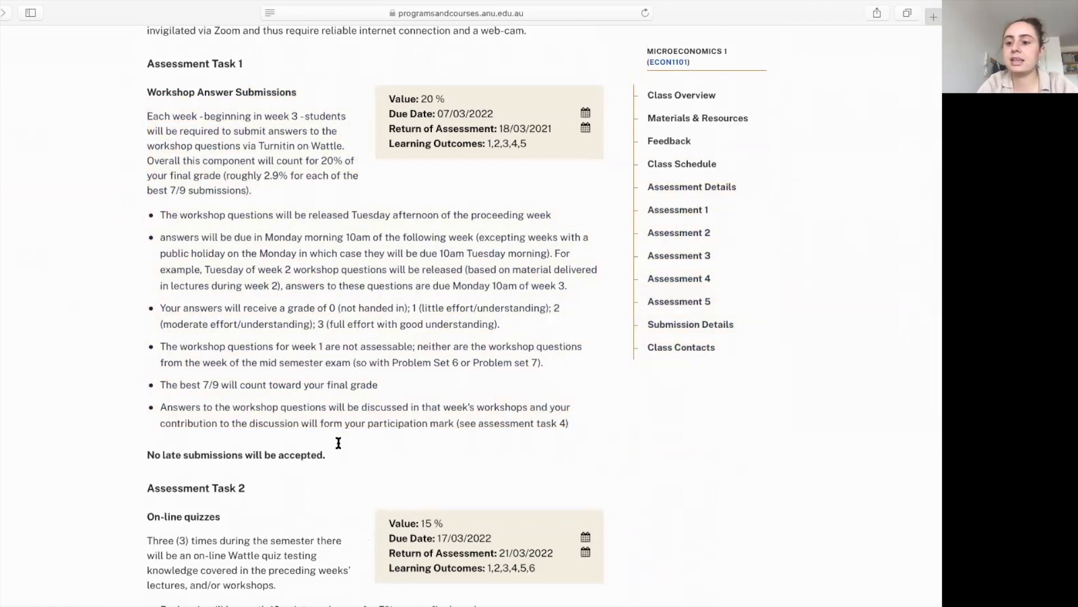
scroll("down", 3)
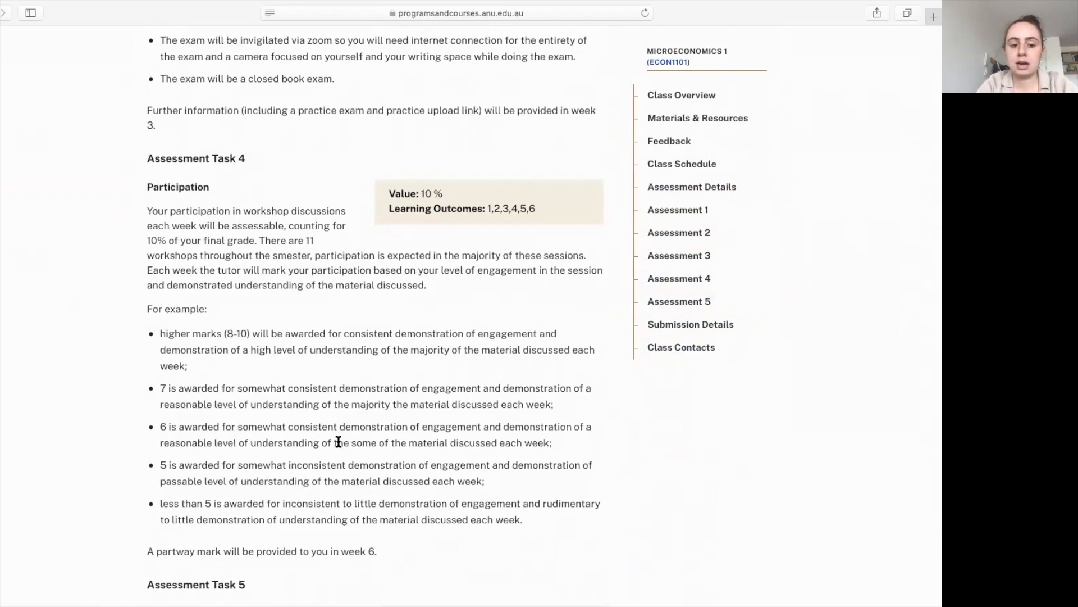
scroll("down", 3)
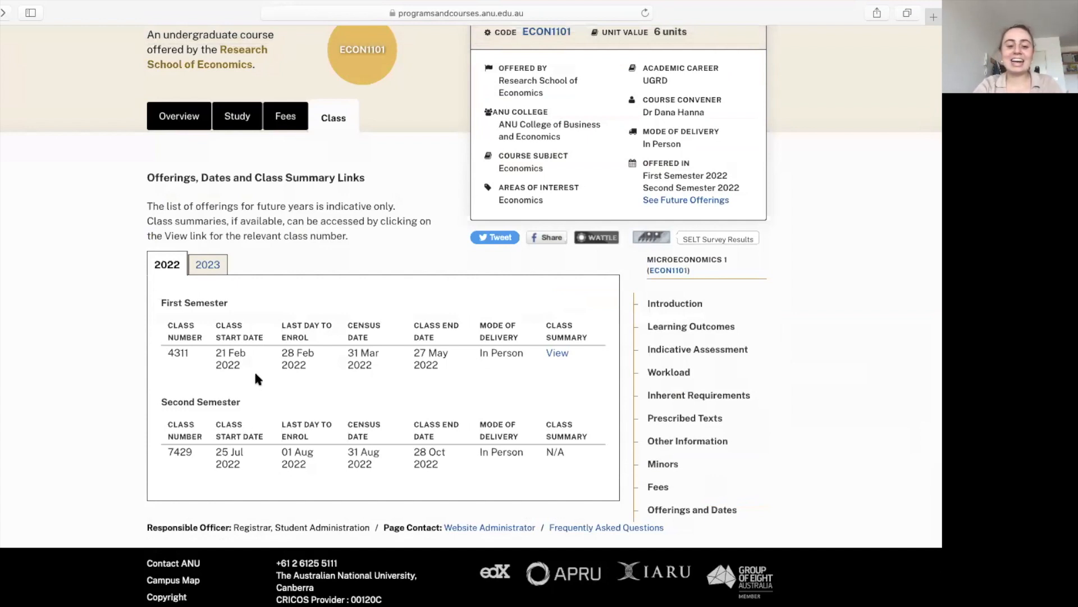
mouse_move(211, 363)
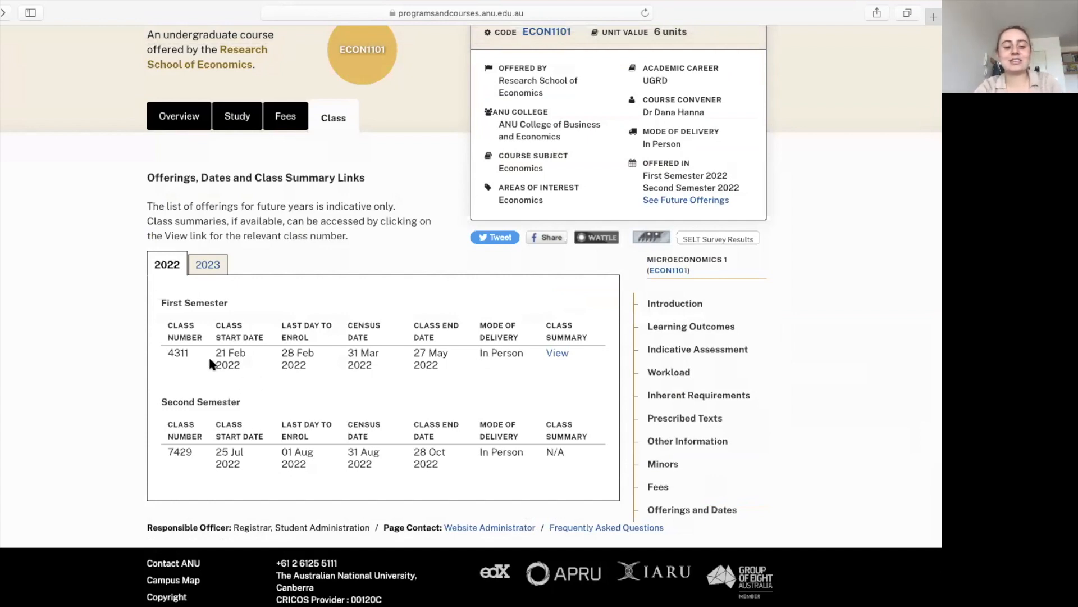
- Select first-semester class number 4311 in the ECON1101 offerings
double_click(178, 353)
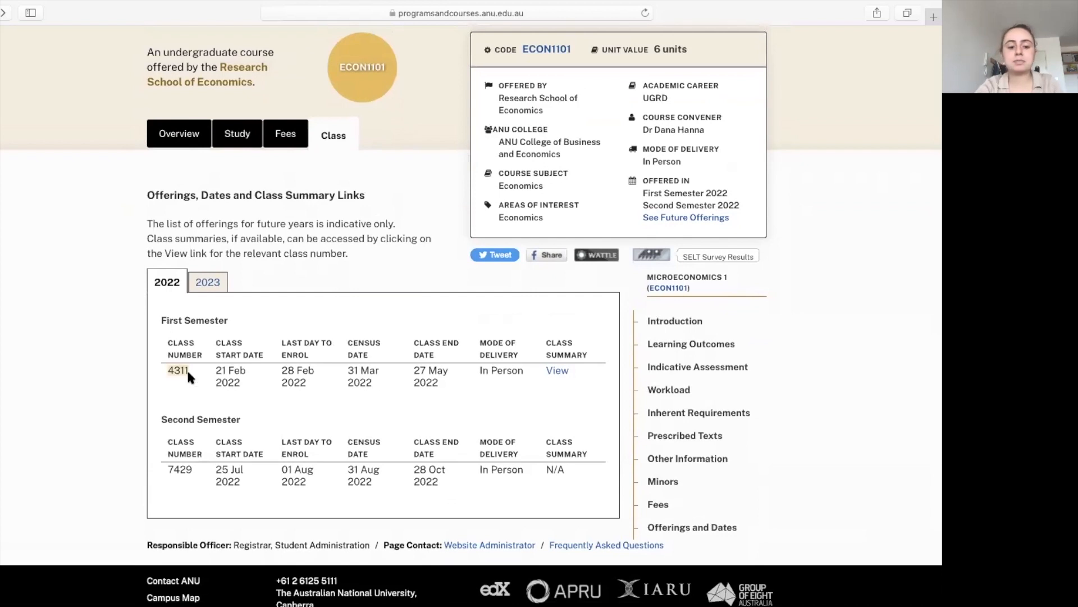
mouse_move(932, 16)
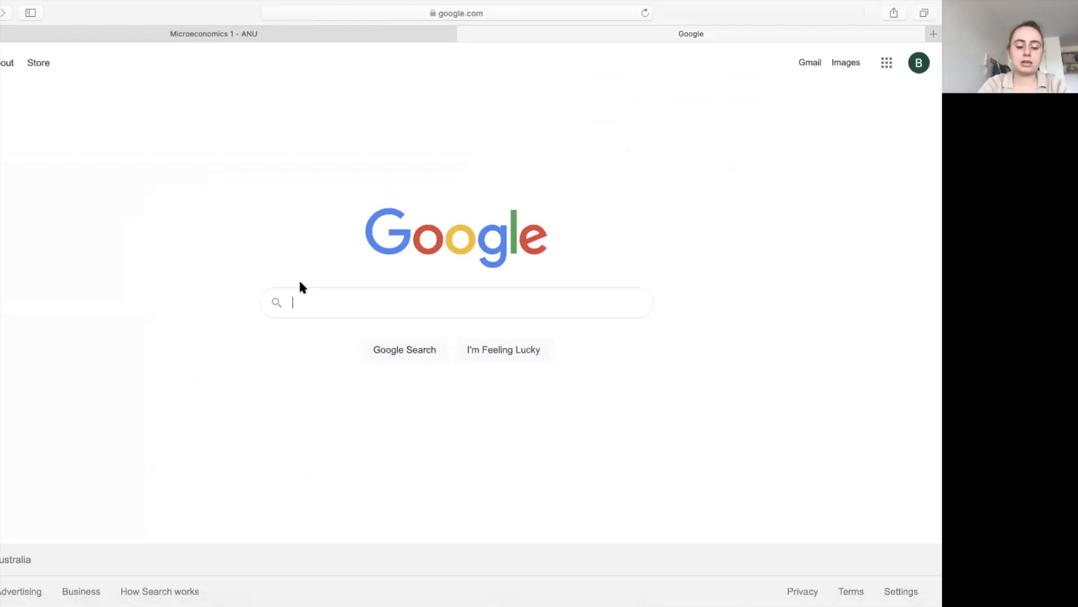
- Search Google for 'anu isis' and open the 'ISIS - ANU' sign-on page
type("anuisi")
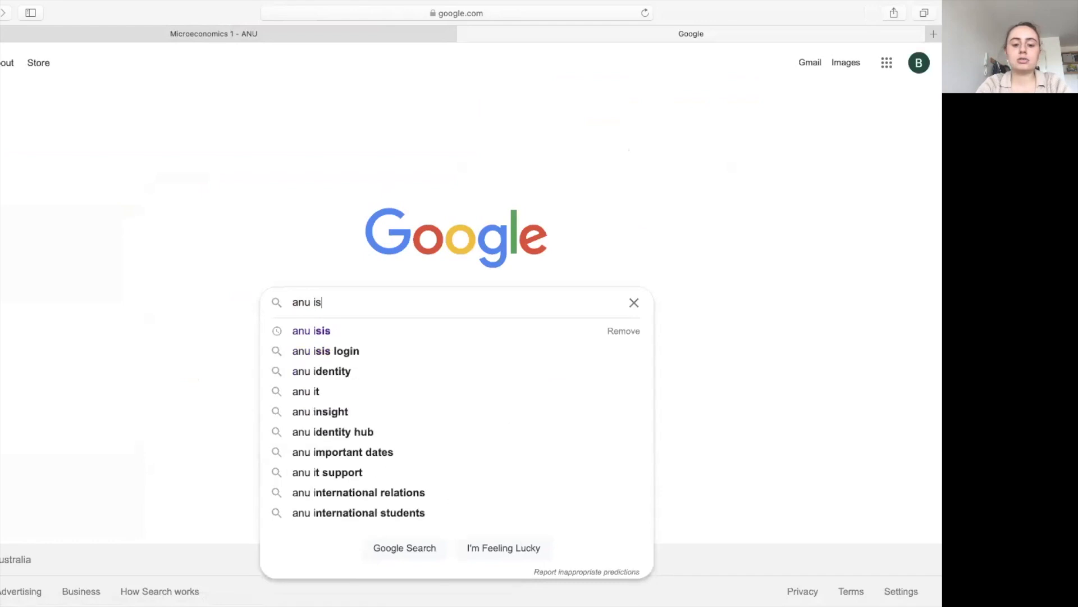
left_click(310, 331)
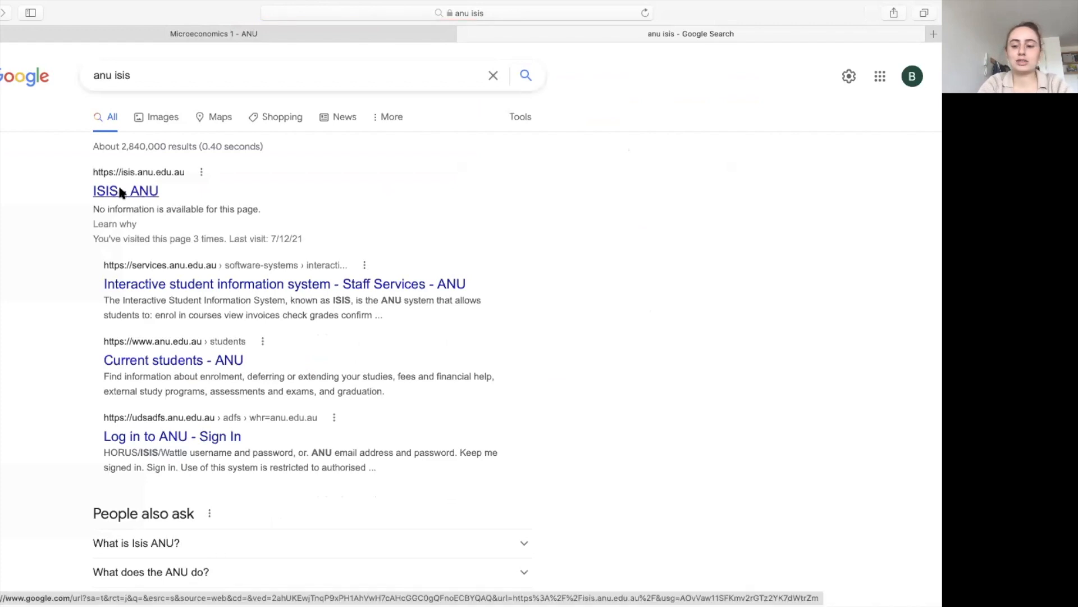
left_click(125, 191)
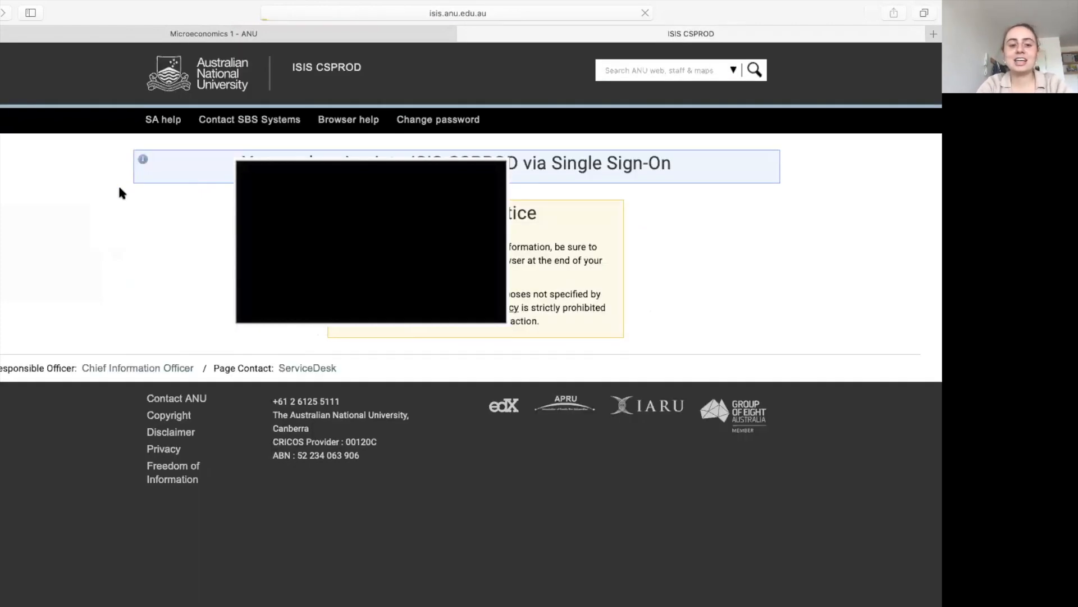
mouse_move(196, 170)
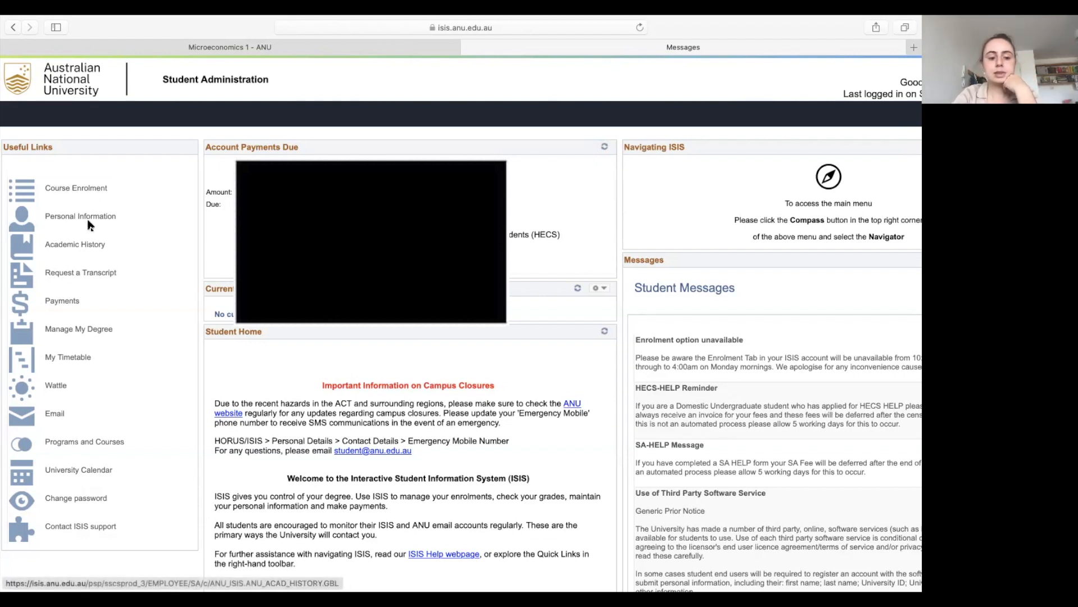
mouse_move(80, 215)
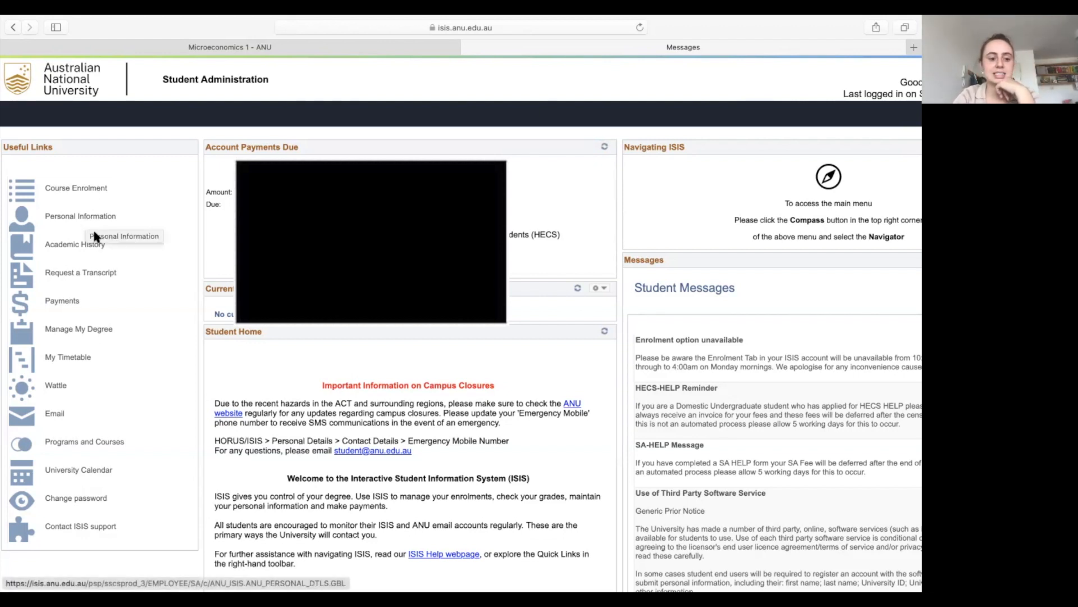
mouse_move(38, 442)
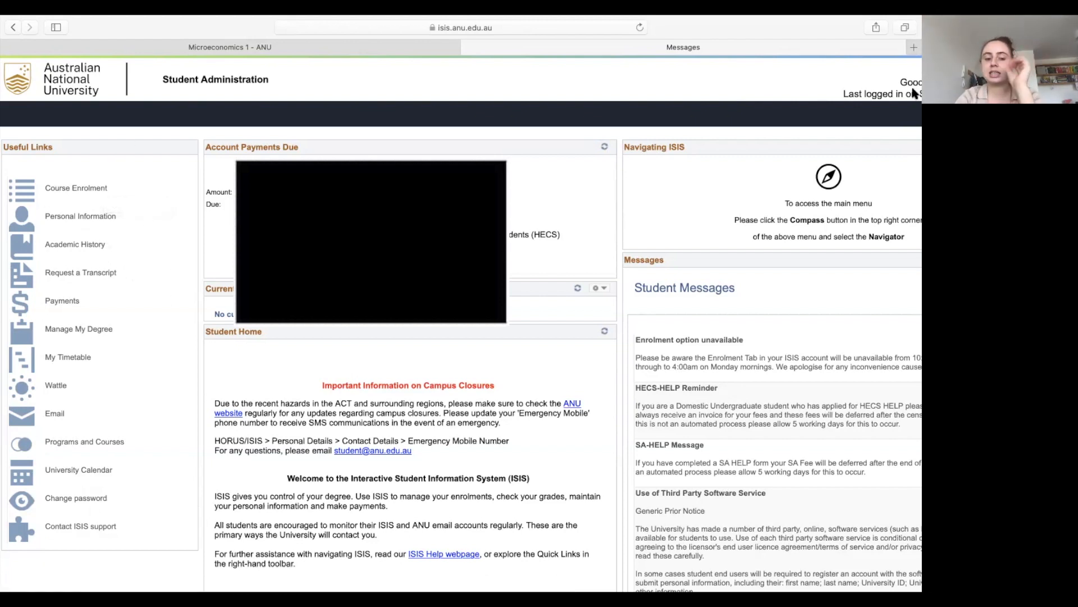
mouse_move(76, 188)
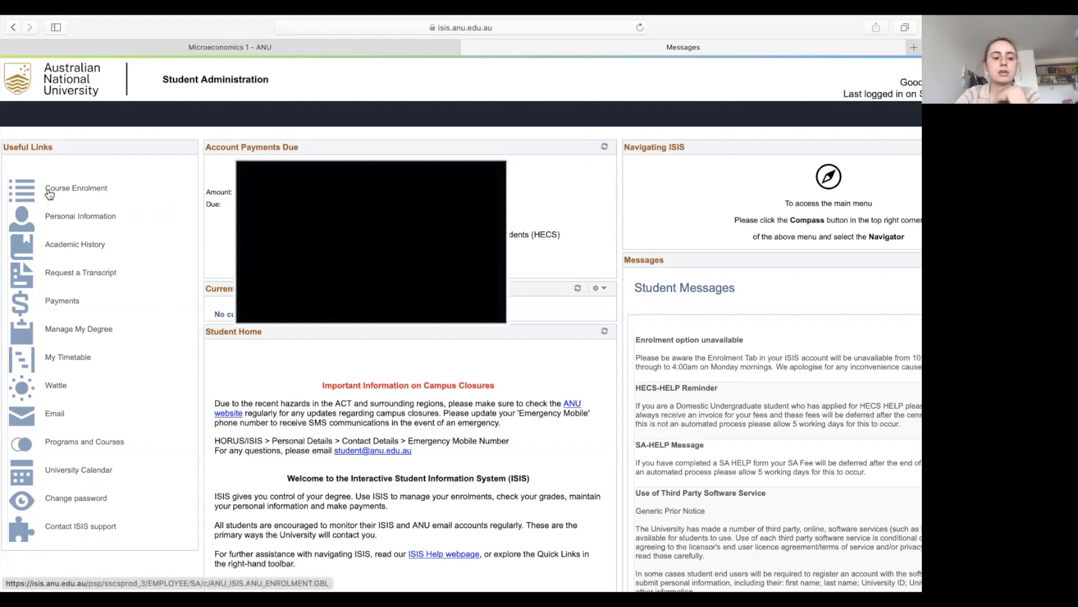
- Open Course Enrolment, then the First Semester 2022 Enrolment Details class list
left_click(77, 187)
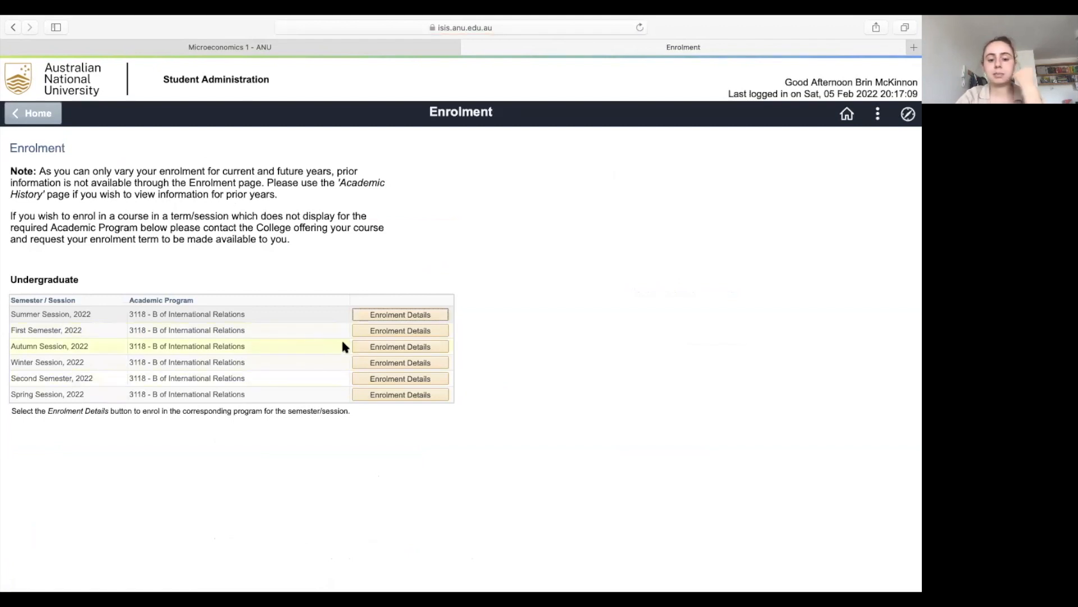
left_click(400, 330)
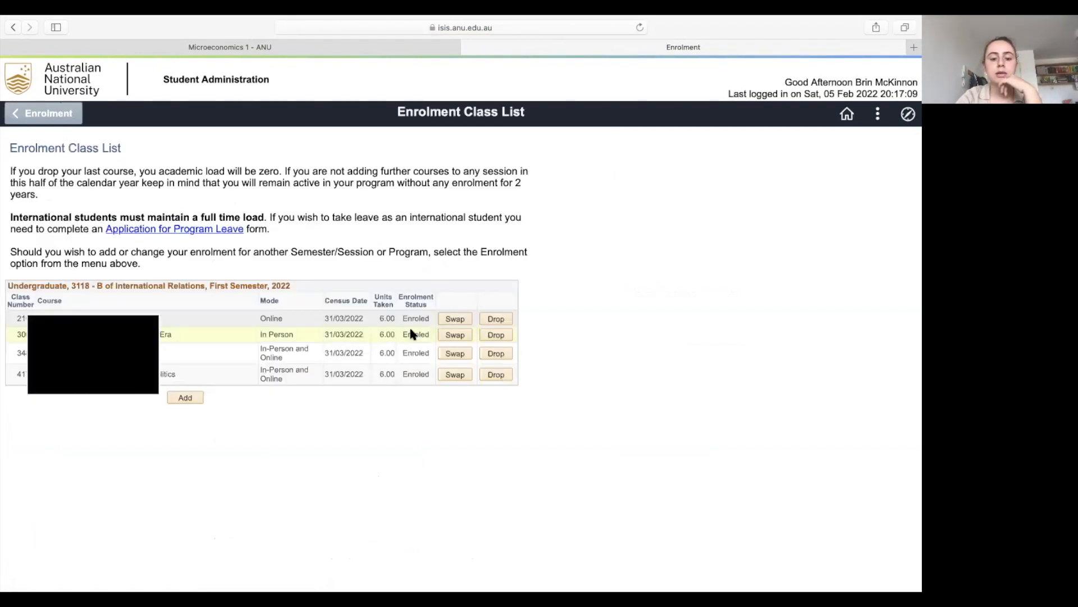
mouse_move(276, 318)
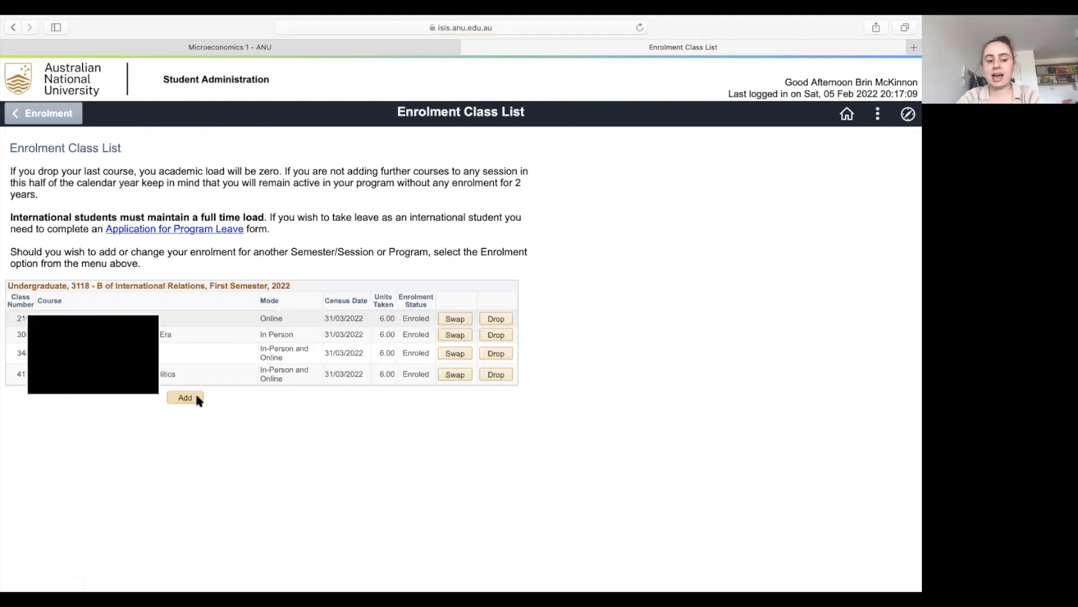
- Add class number 4311, ECON1101 Microeconomics 1, to the pending classes
left_click(185, 397)
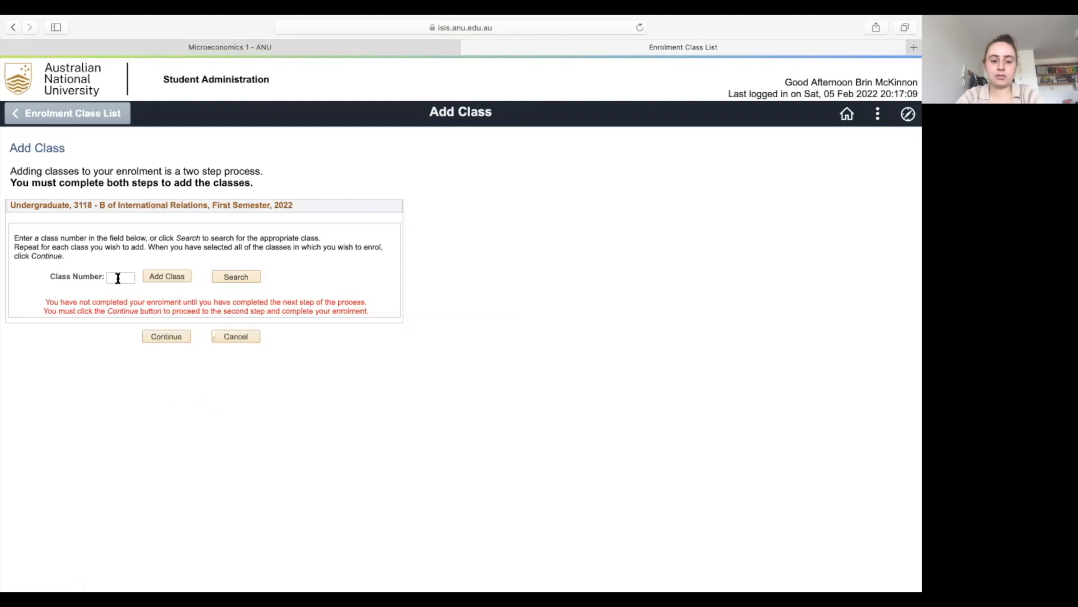
left_click(230, 47)
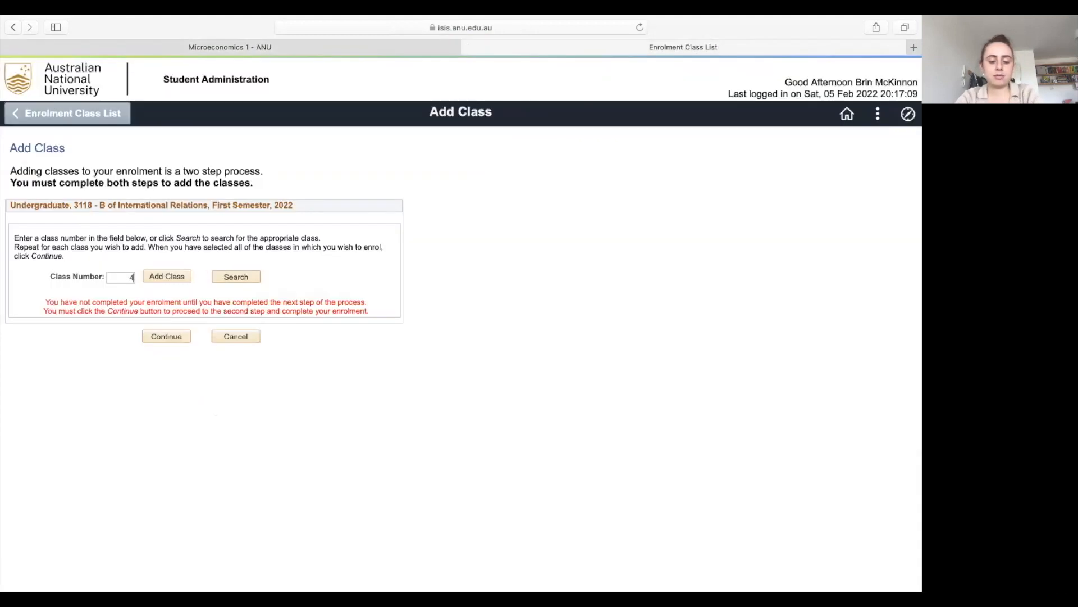
type("311")
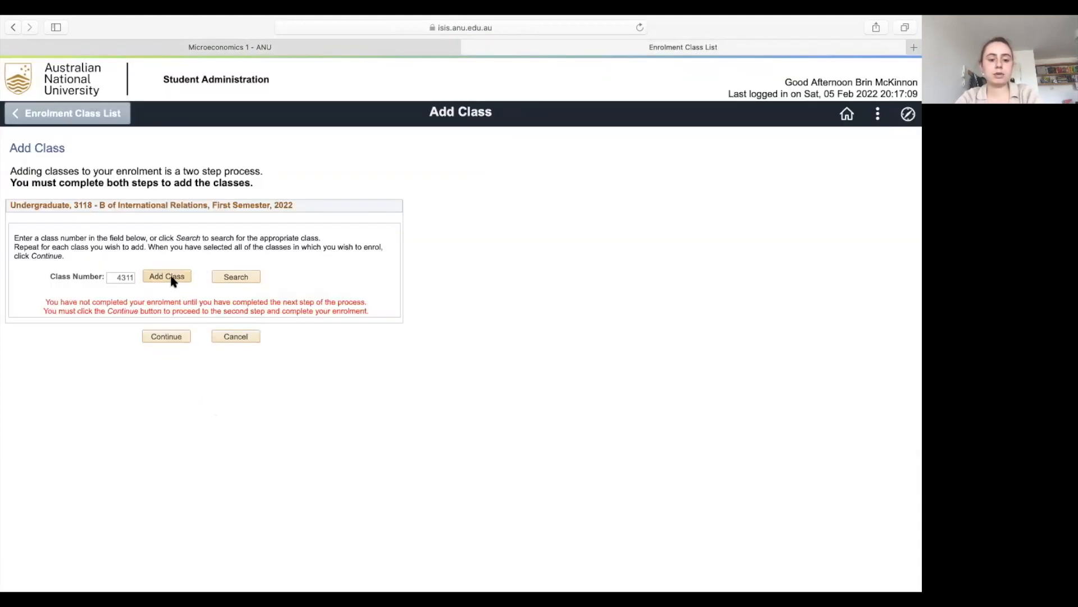
left_click(167, 275)
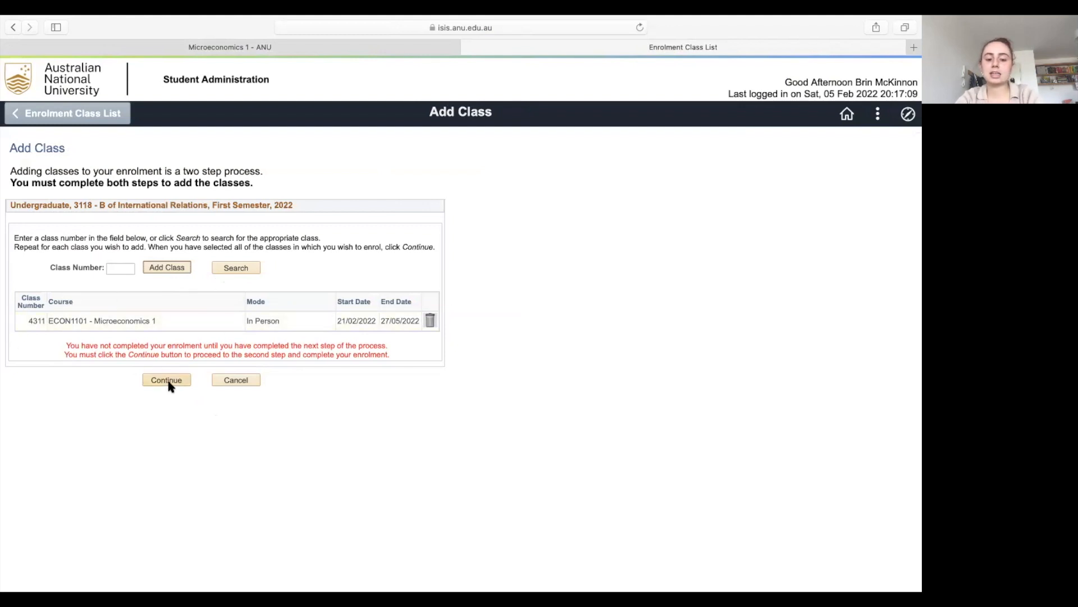
mouse_move(172, 387)
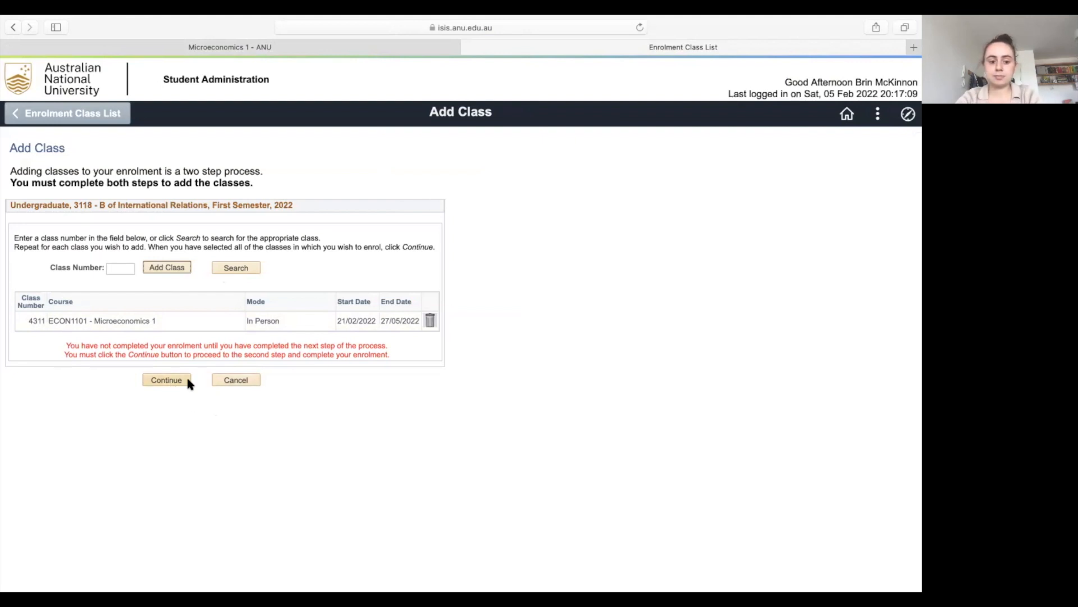
- Complete the class 4311 enrolment, leave the class list, and open the Wattle dashboard
left_click(166, 380)
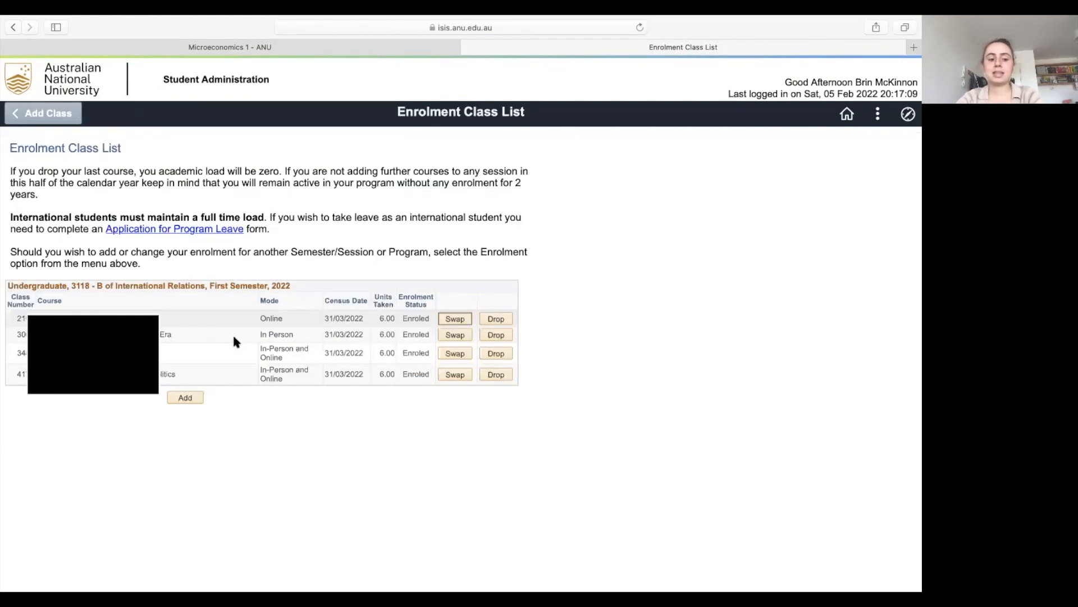
mouse_move(313, 184)
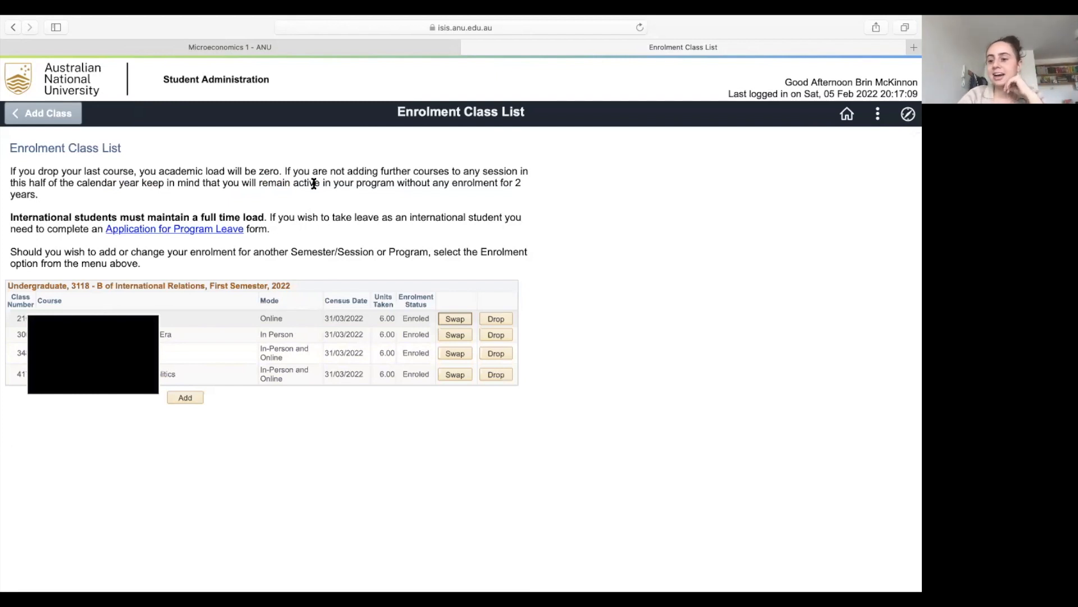
left_click(42, 112)
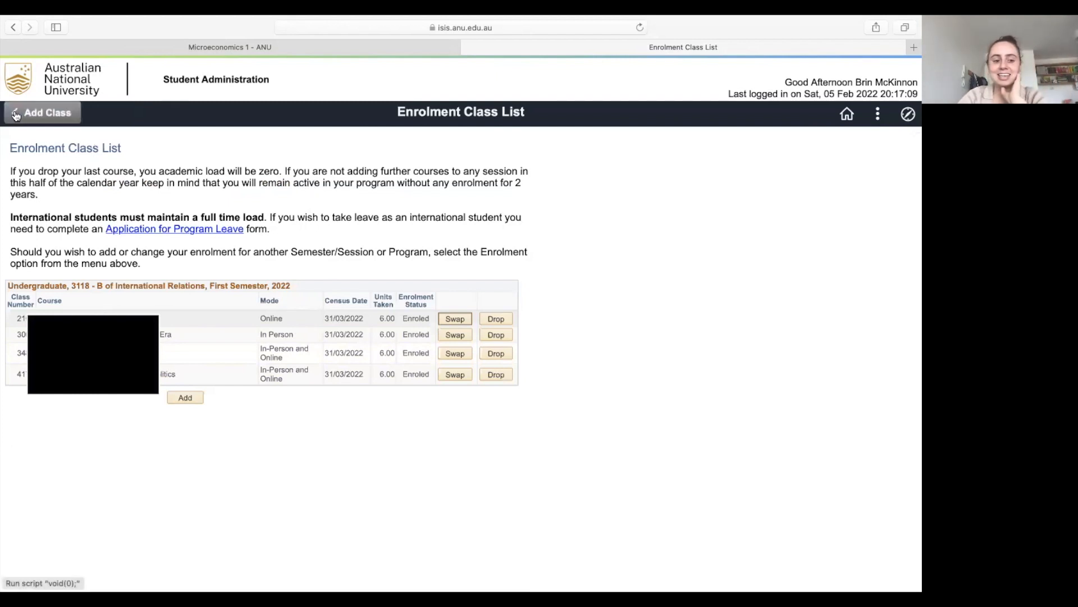
left_click(47, 112)
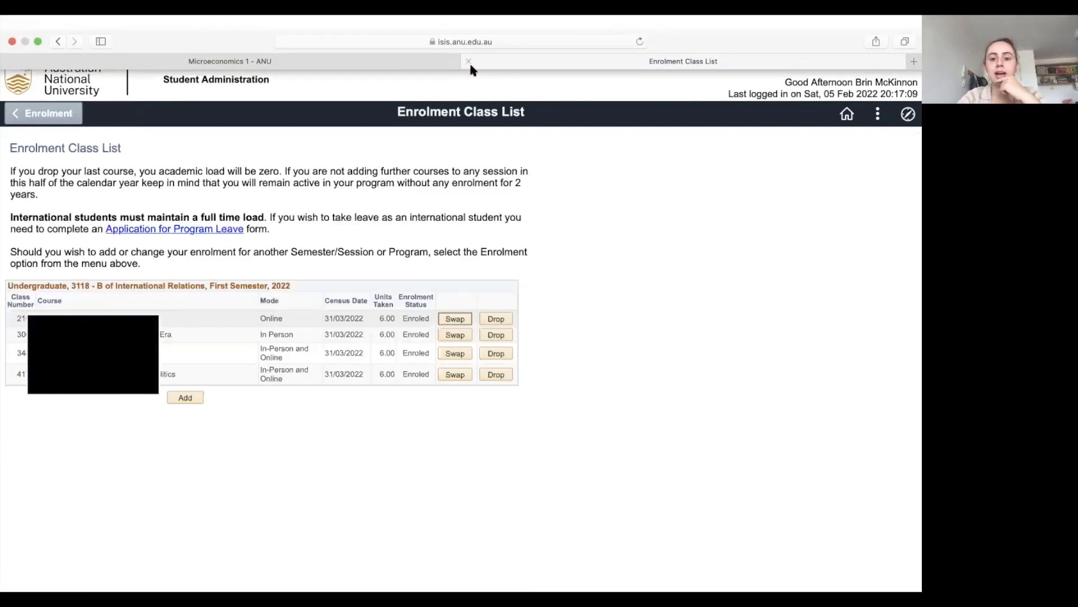
left_click(229, 60)
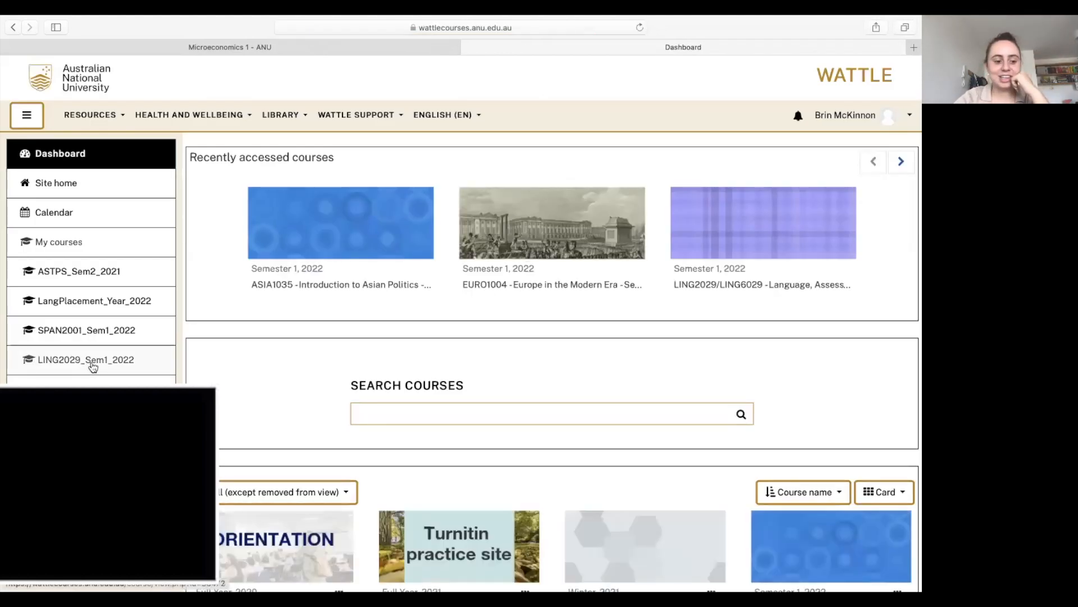
- Open LING2029_Sem1_2022 from My courses and scroll through its overview and Readings & Resources
left_click(86, 359)
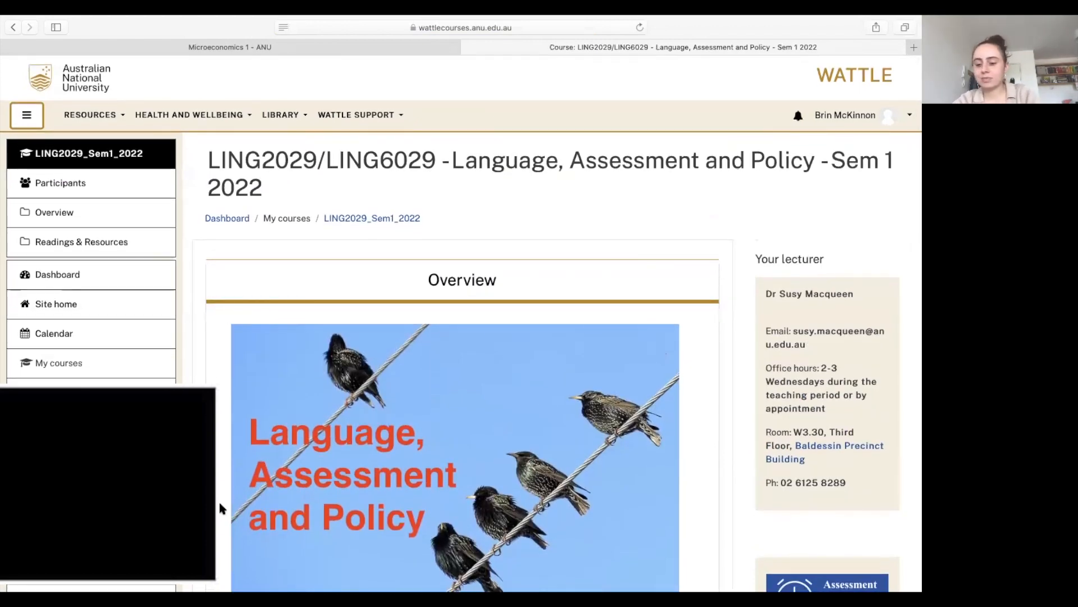
scroll("down", 3)
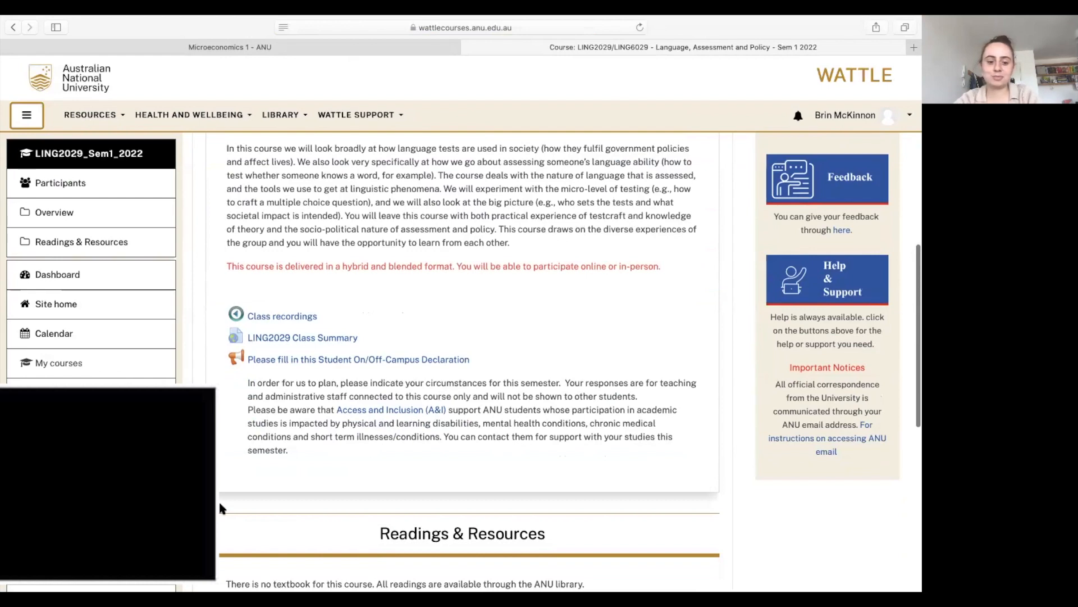
scroll("down", 3)
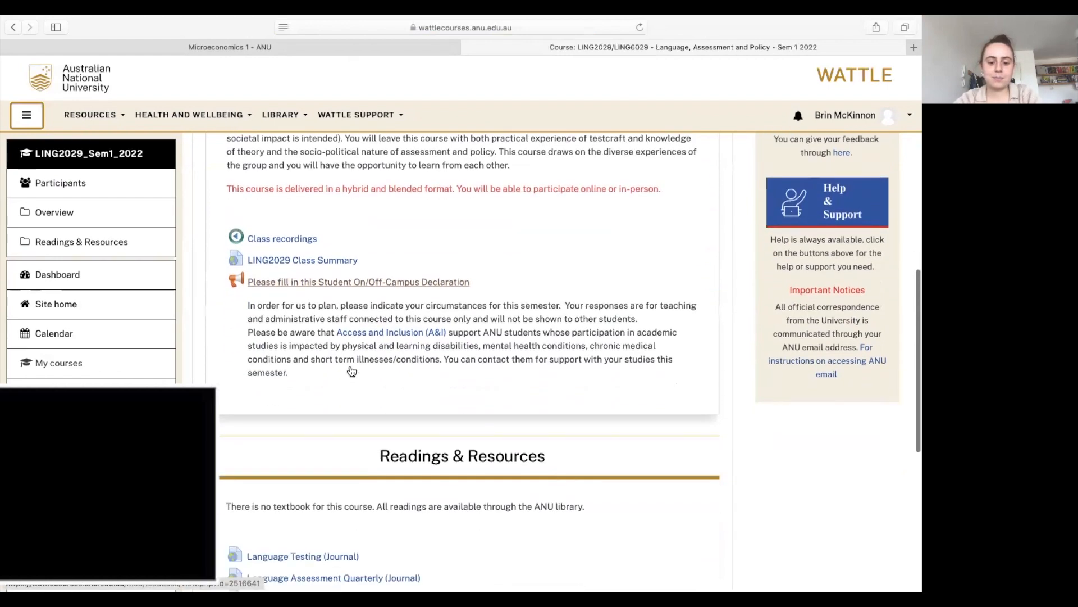
scroll("down", 3)
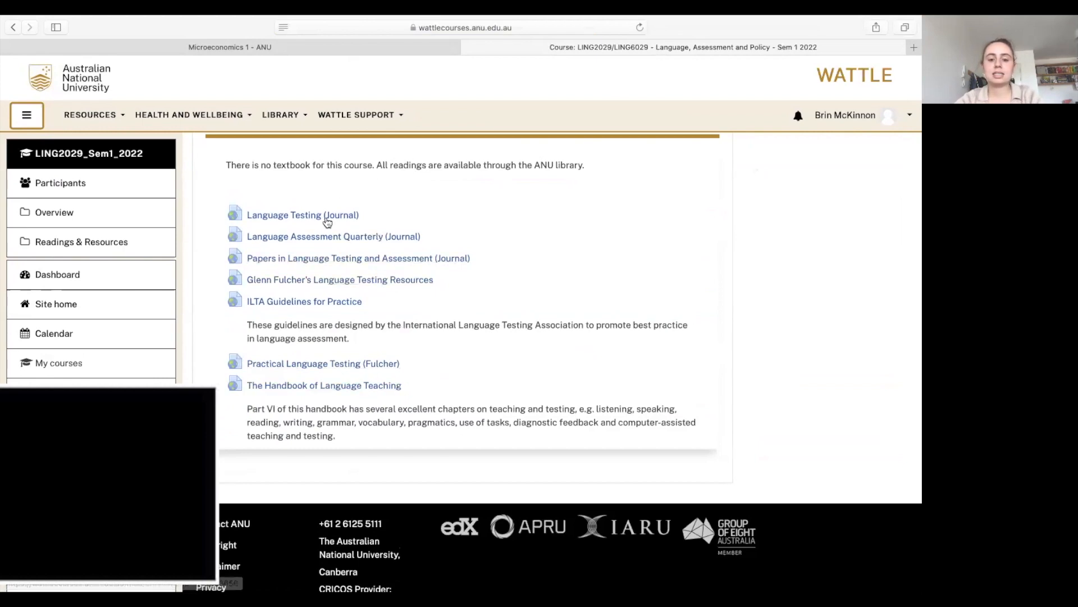
scroll("up", 3)
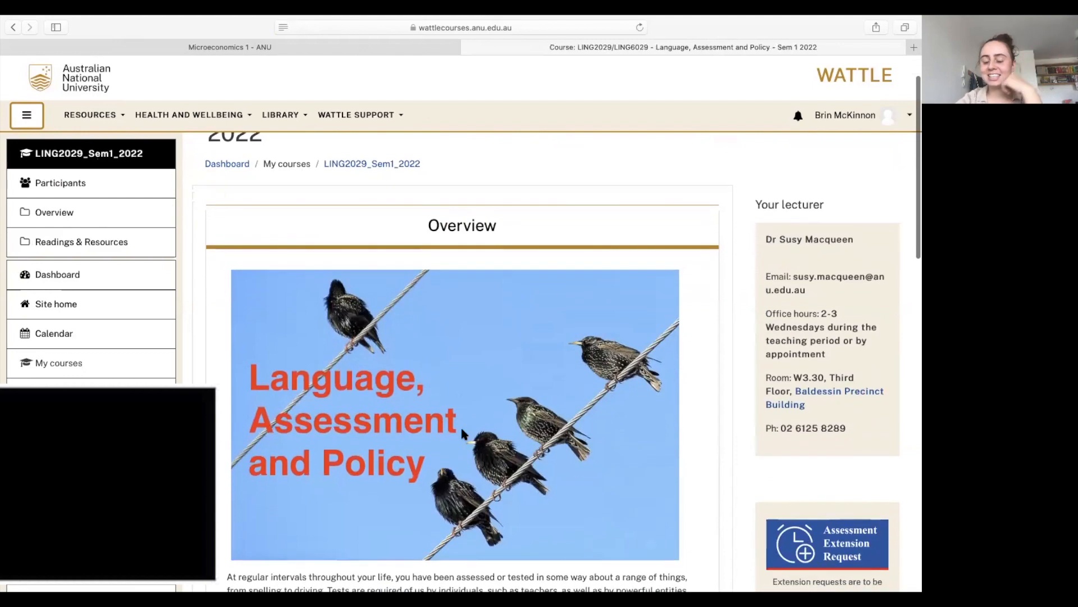
scroll("down", 3)
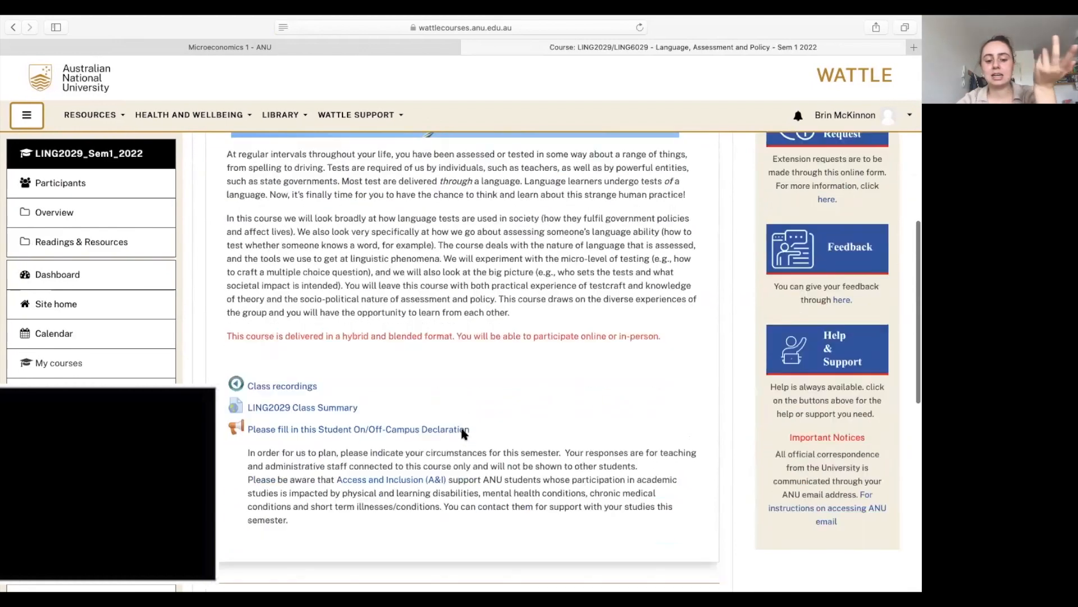
scroll("down", 3)
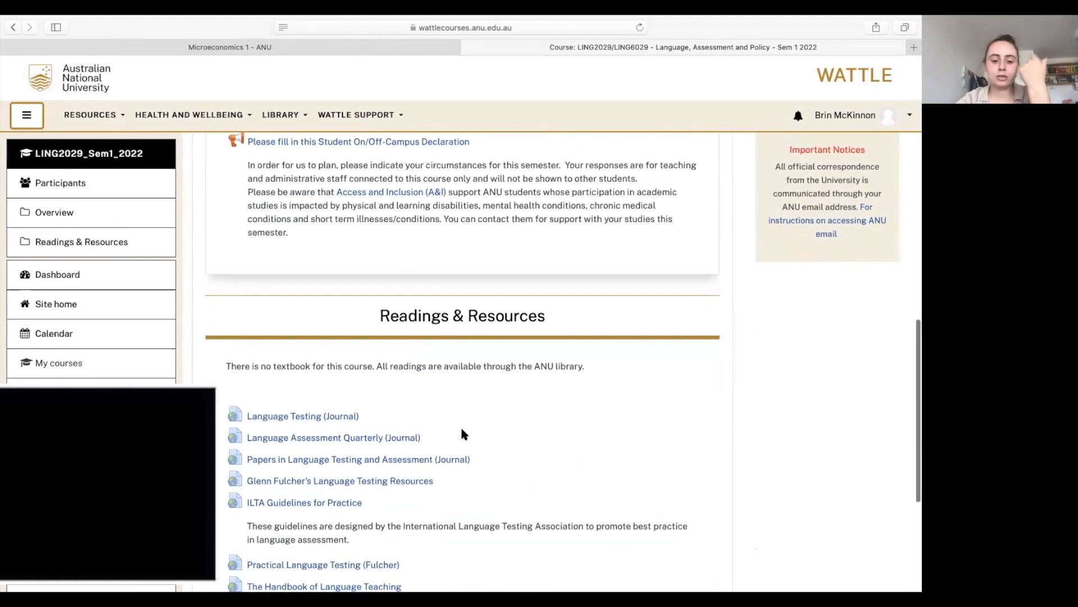